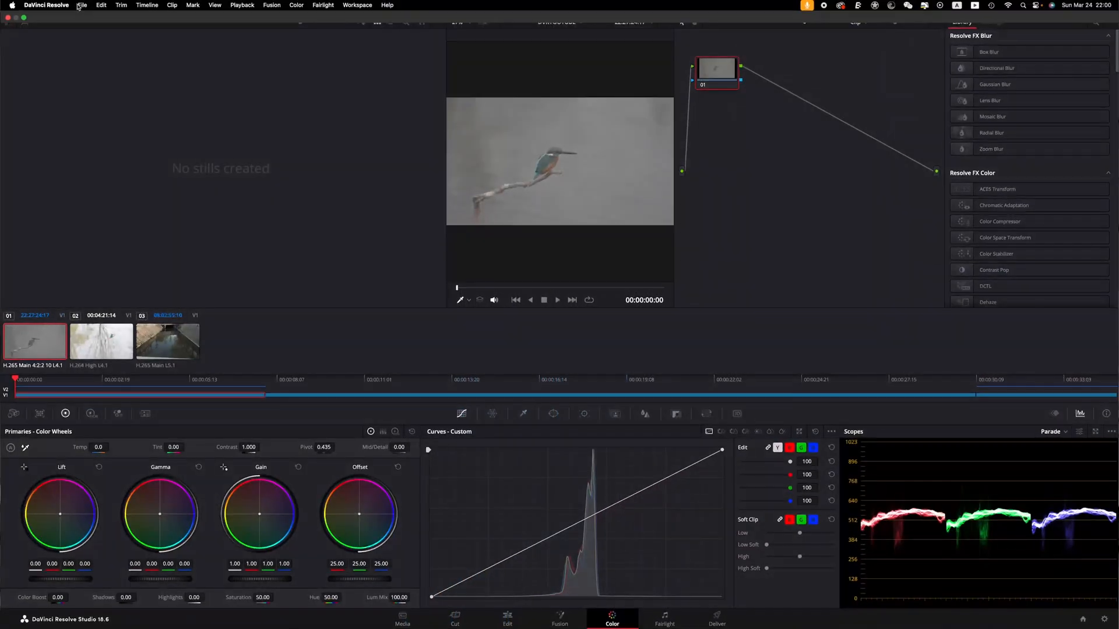
Bring up the File menu to reach the project settings.
left_click(81, 4)
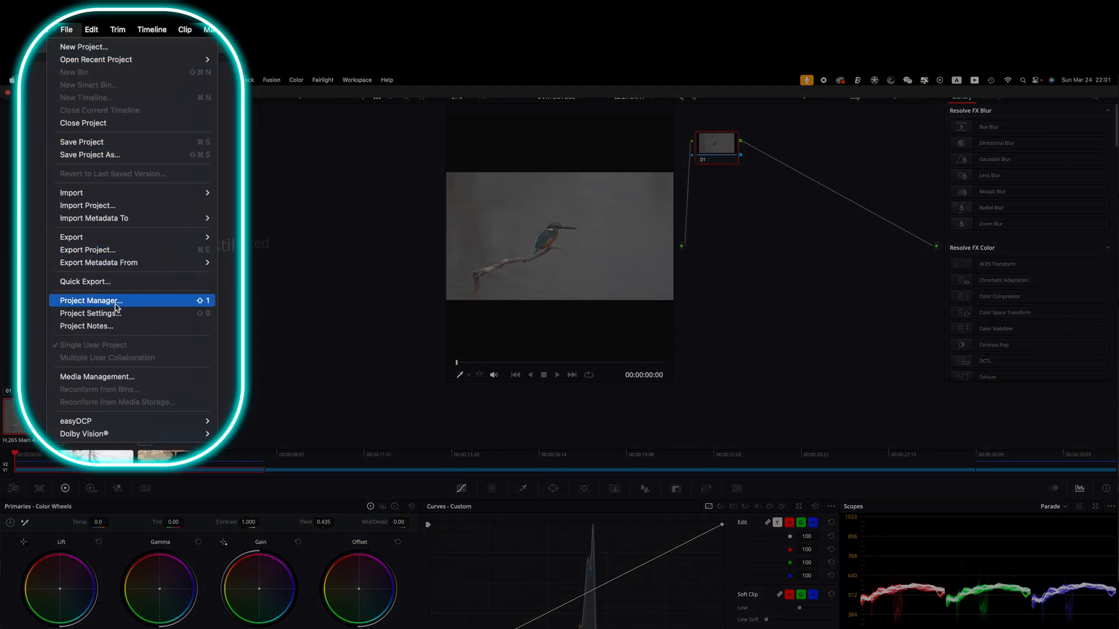
mouse_move(107, 314)
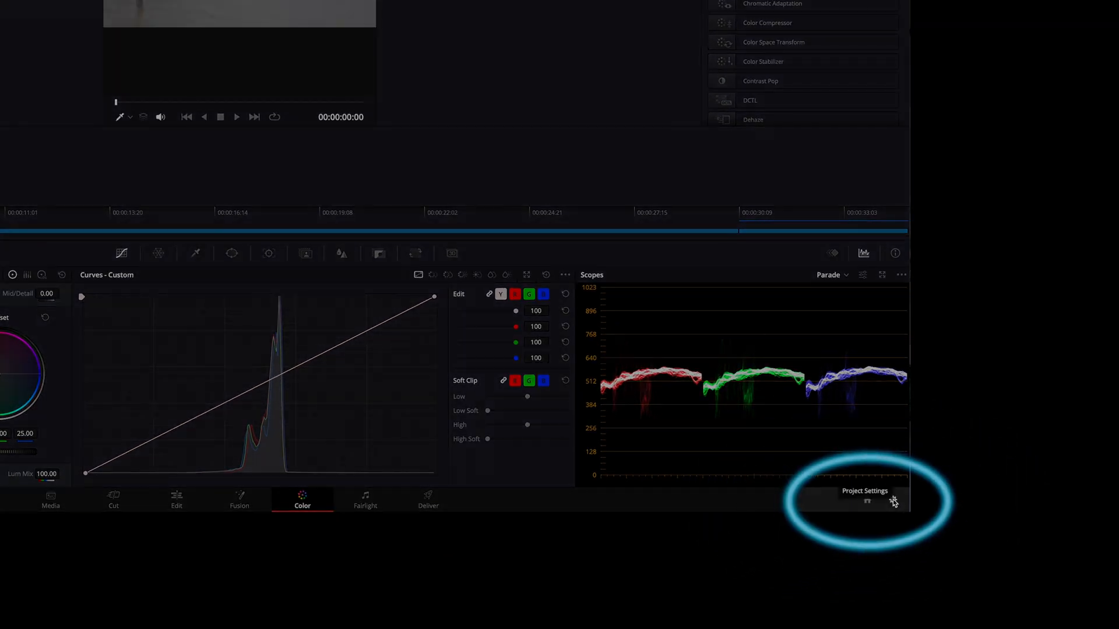
mouse_move(875, 507)
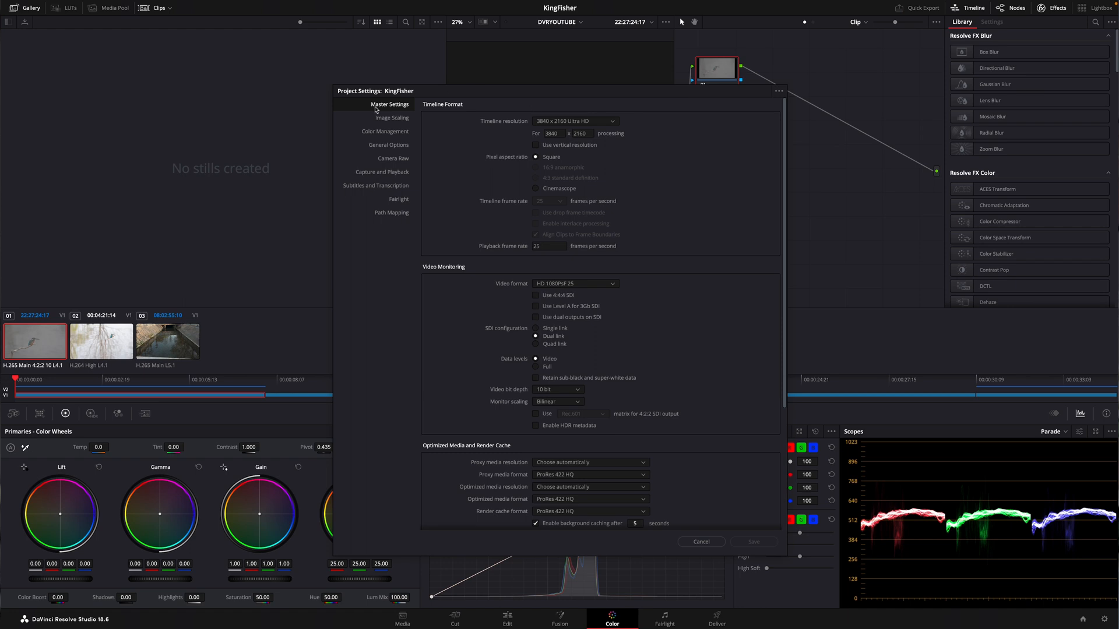
mouse_move(554, 110)
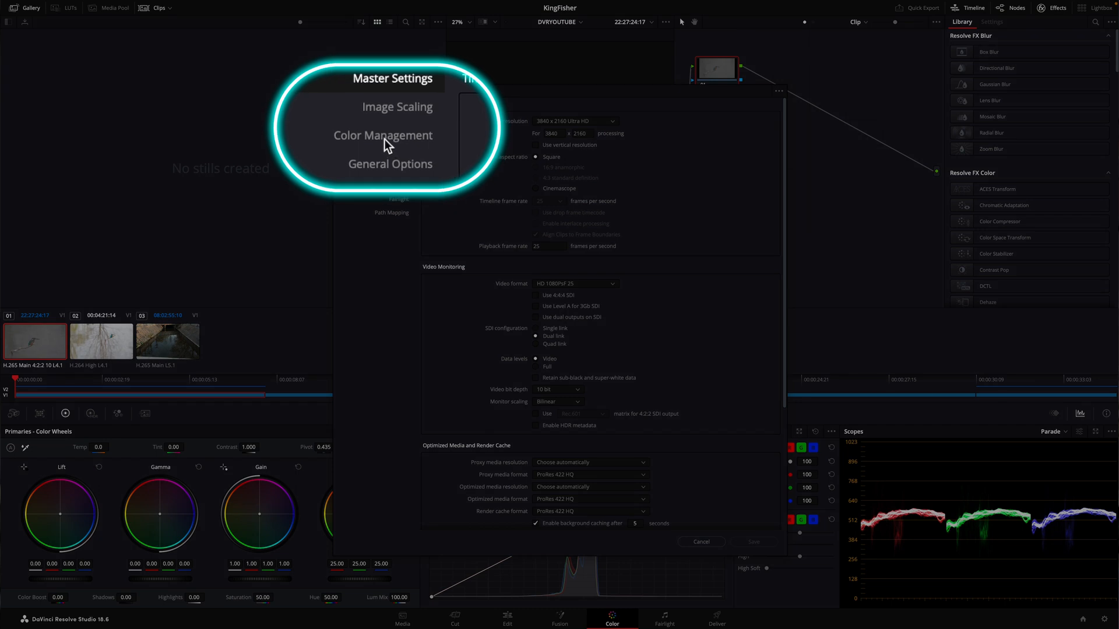
Show the Color Management section of the Kingfisher project settings.
left_click(383, 135)
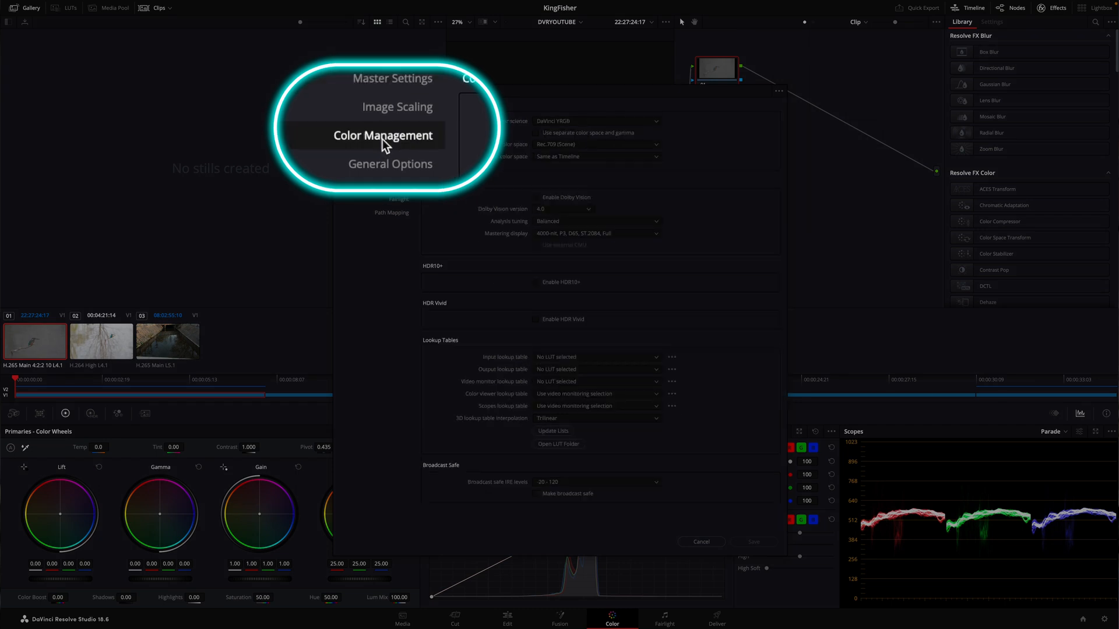
left_click(383, 135)
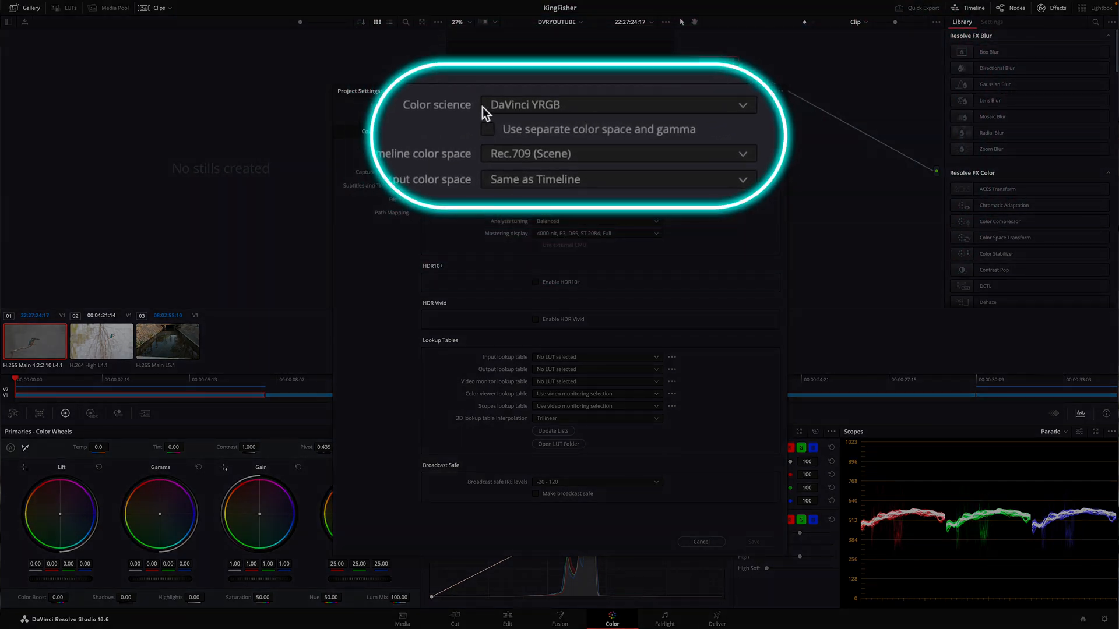
mouse_move(541, 118)
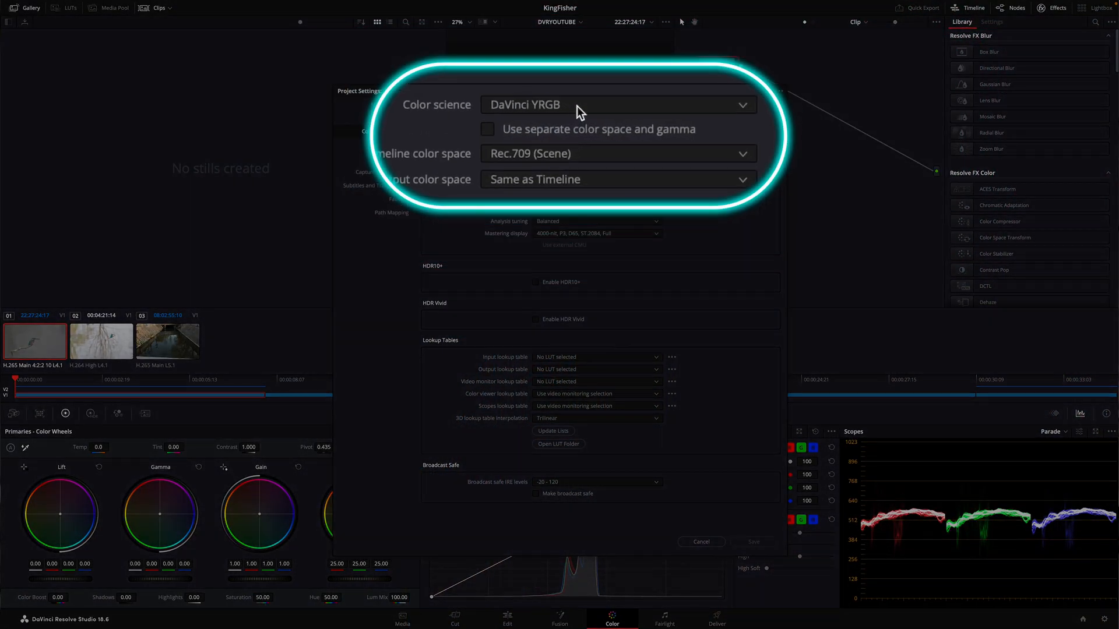
Use DaVinci YRGB Color Managed, automatic color management off, Custom processing mode.
left_click(617, 103)
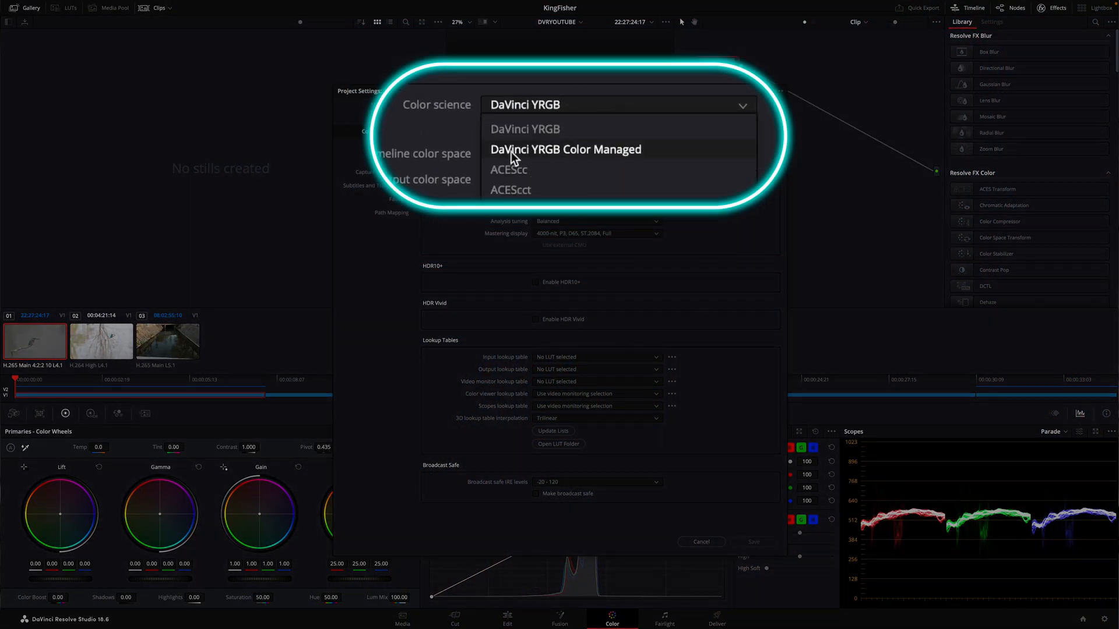
mouse_move(578, 163)
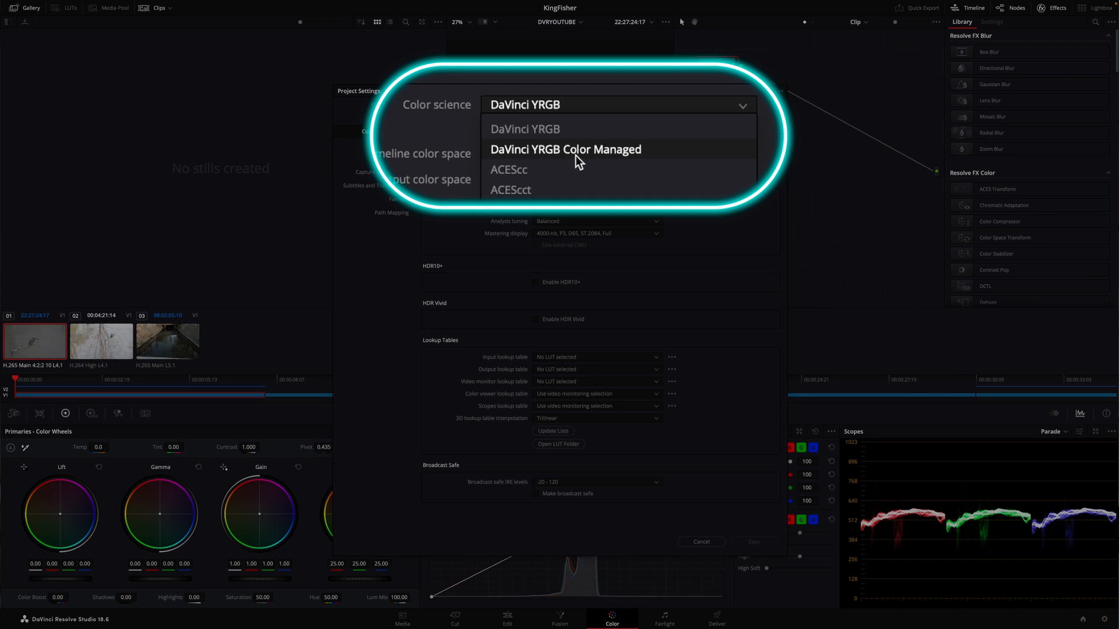
left_click(564, 149)
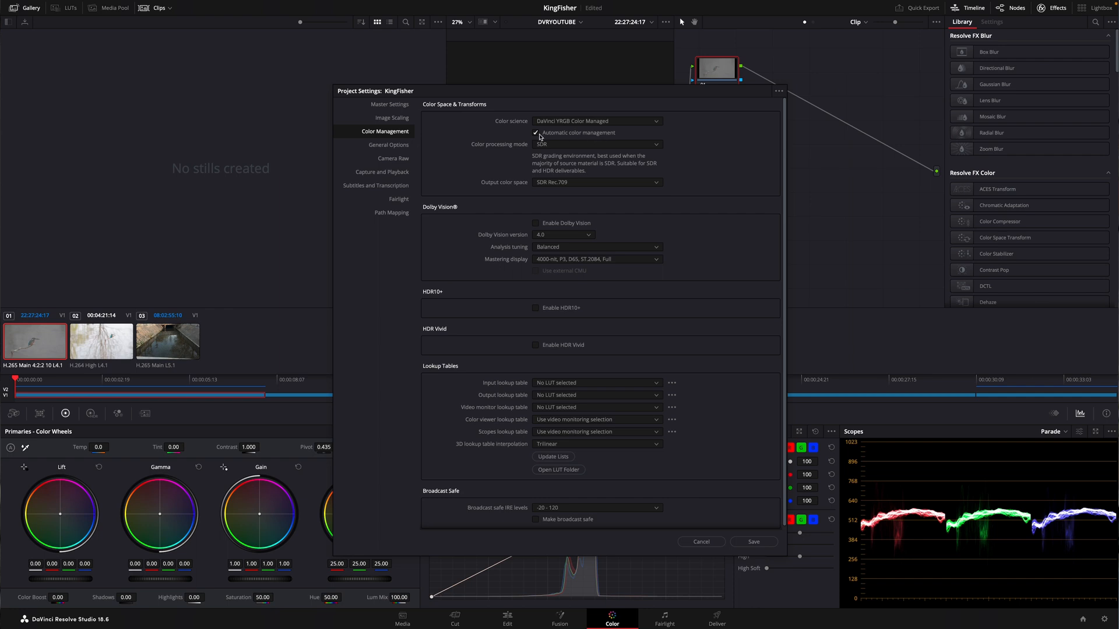
left_click(536, 133)
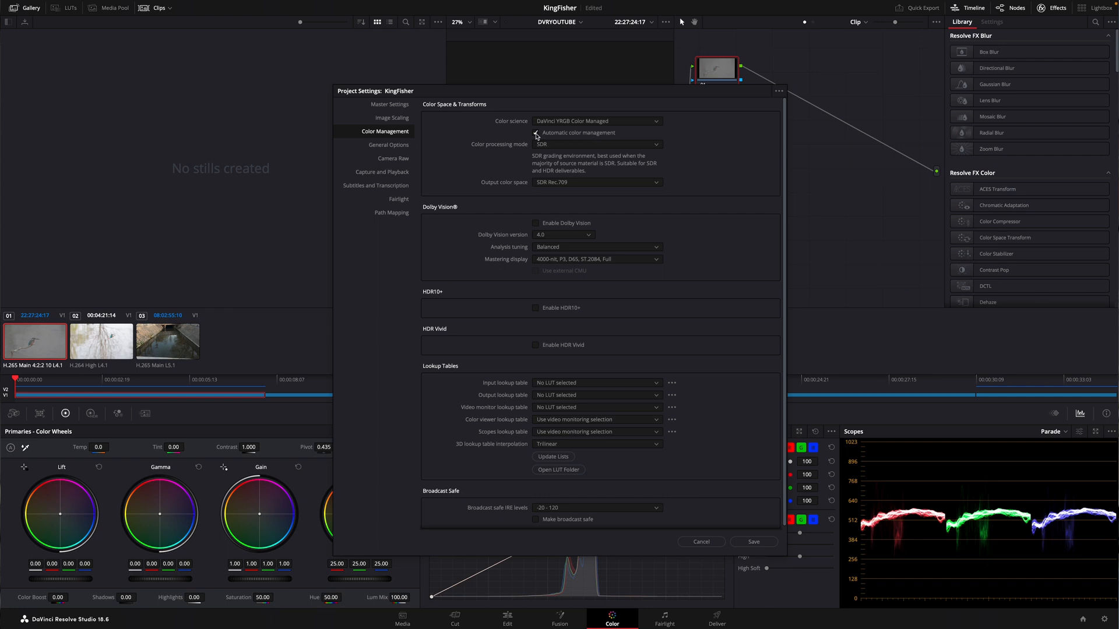
left_click(597, 144)
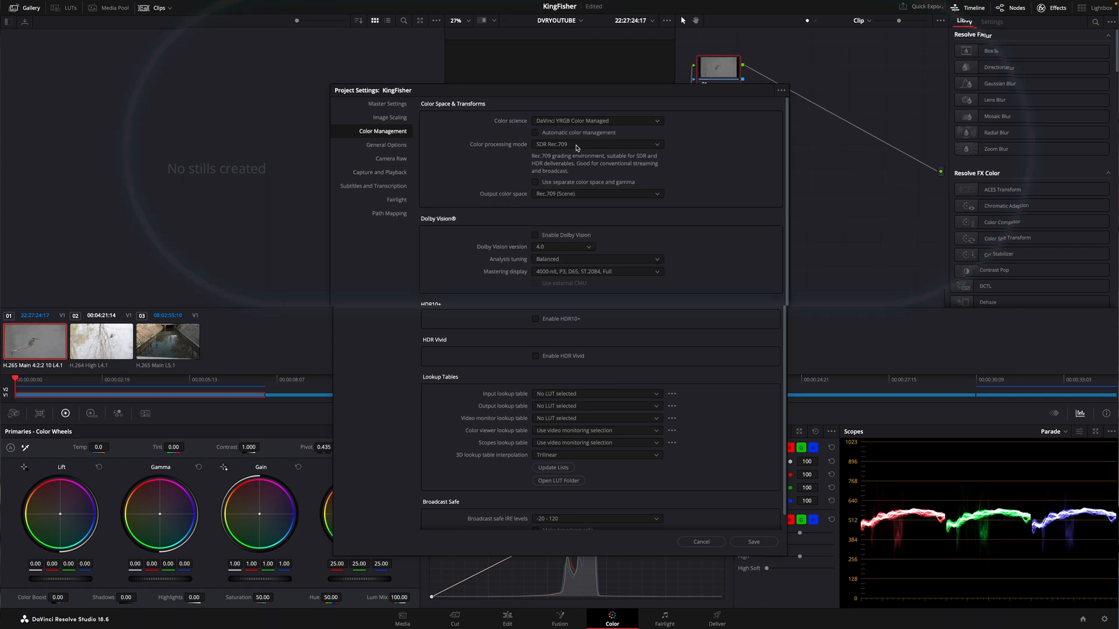
left_click(597, 144)
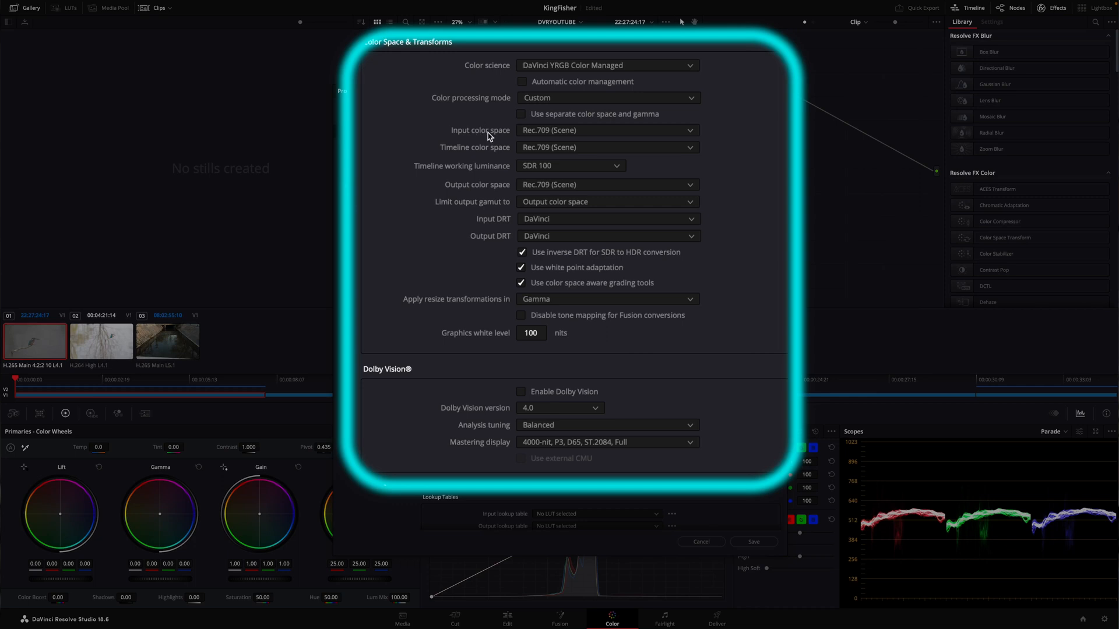
mouse_move(572, 136)
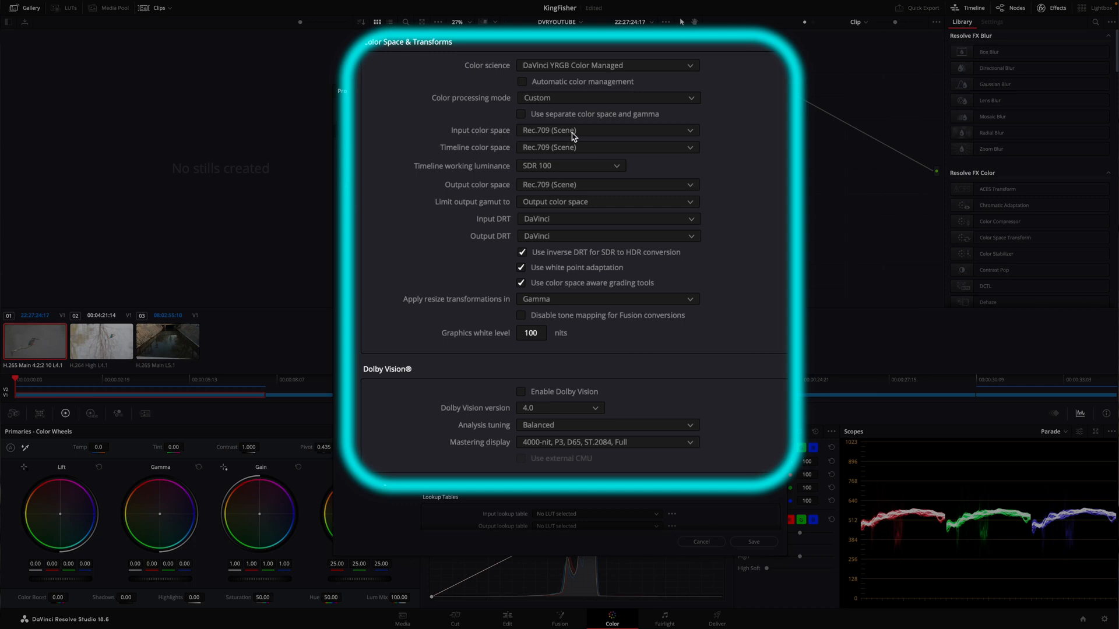
Set input to Canon Cinema Gamut/Canon Log 3 and timeline to DaVinci WG/Intermediate.
left_click(606, 129)
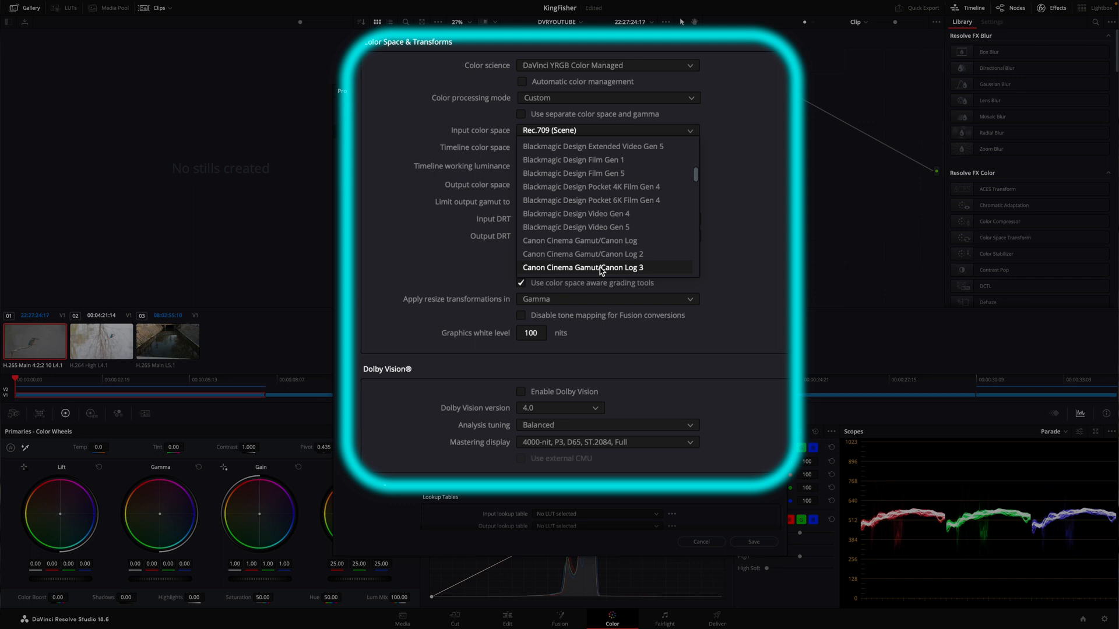
left_click(583, 267)
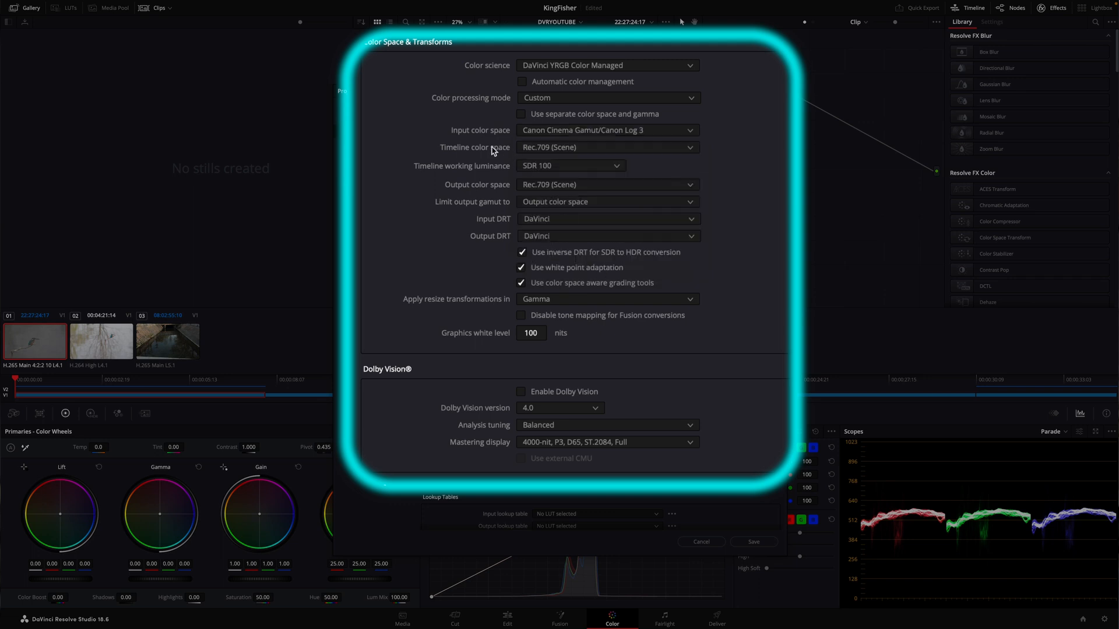
mouse_move(492, 153)
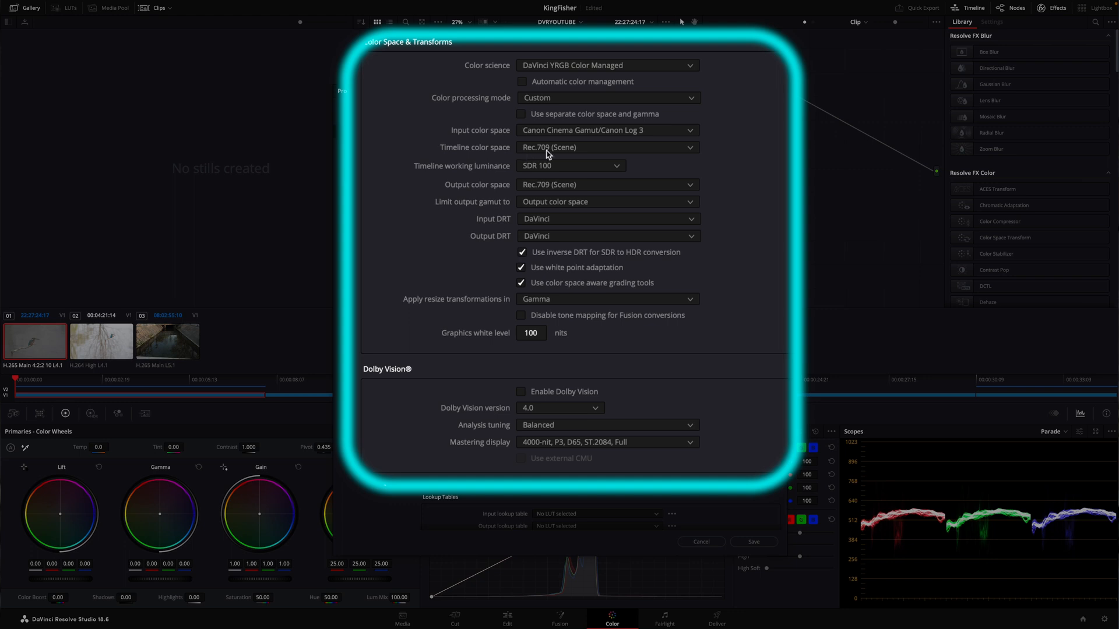
left_click(606, 147)
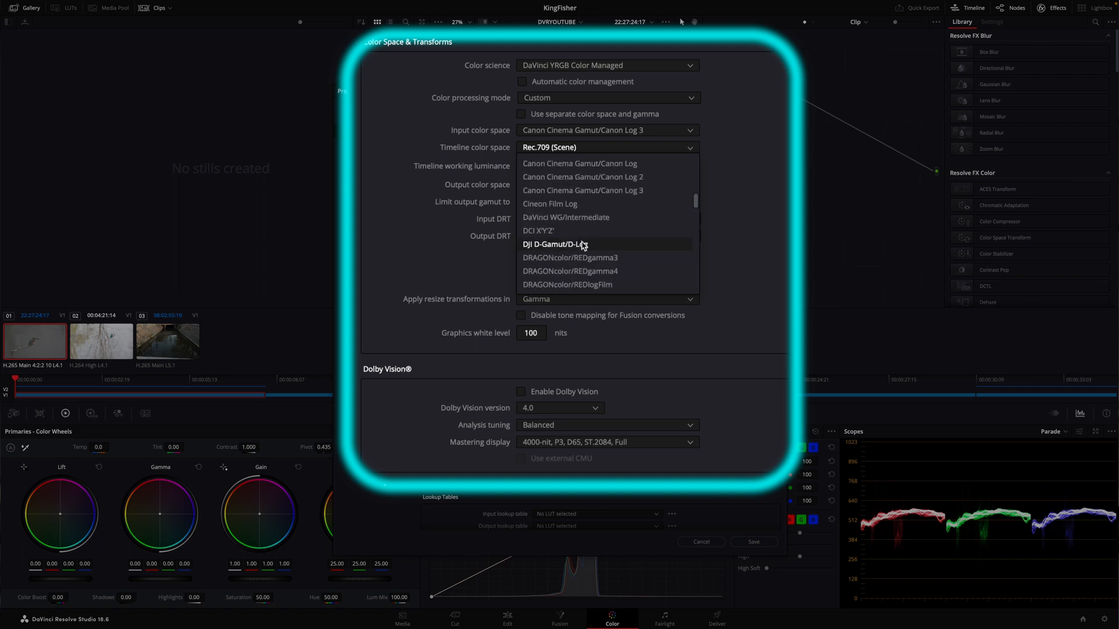
mouse_move(584, 222)
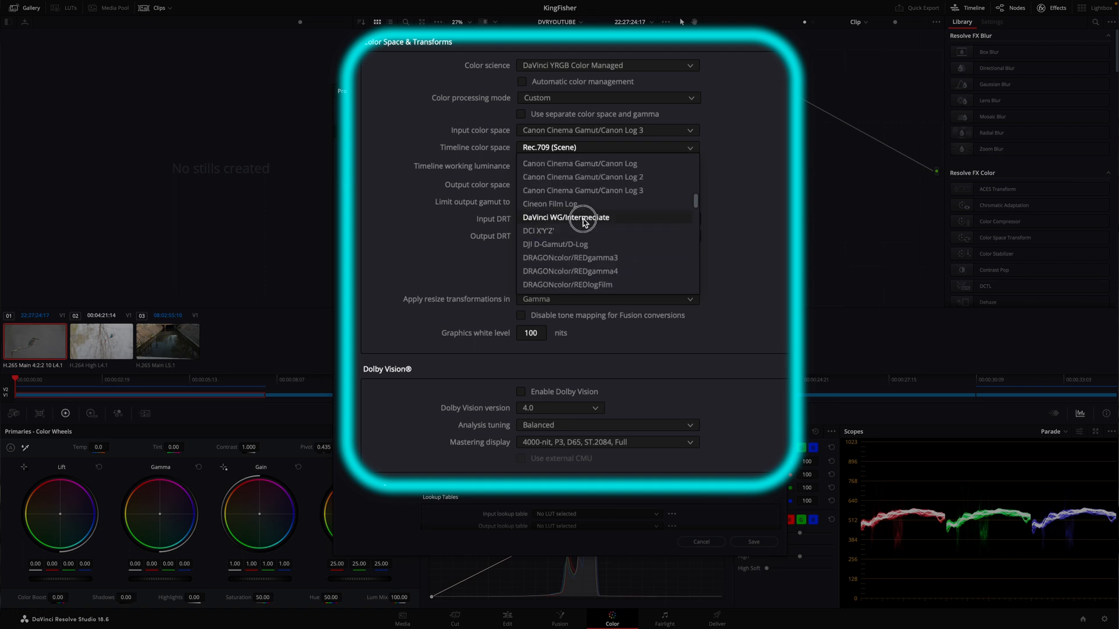
left_click(565, 218)
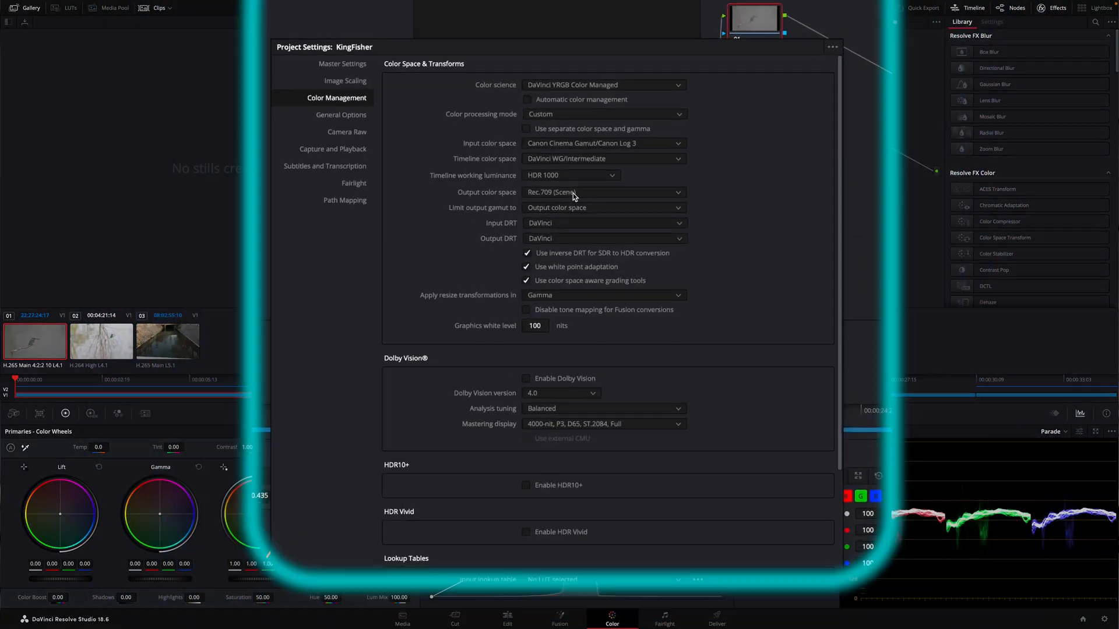
Set the output color space to Rec.709 Gamma 2.2.
left_click(603, 186)
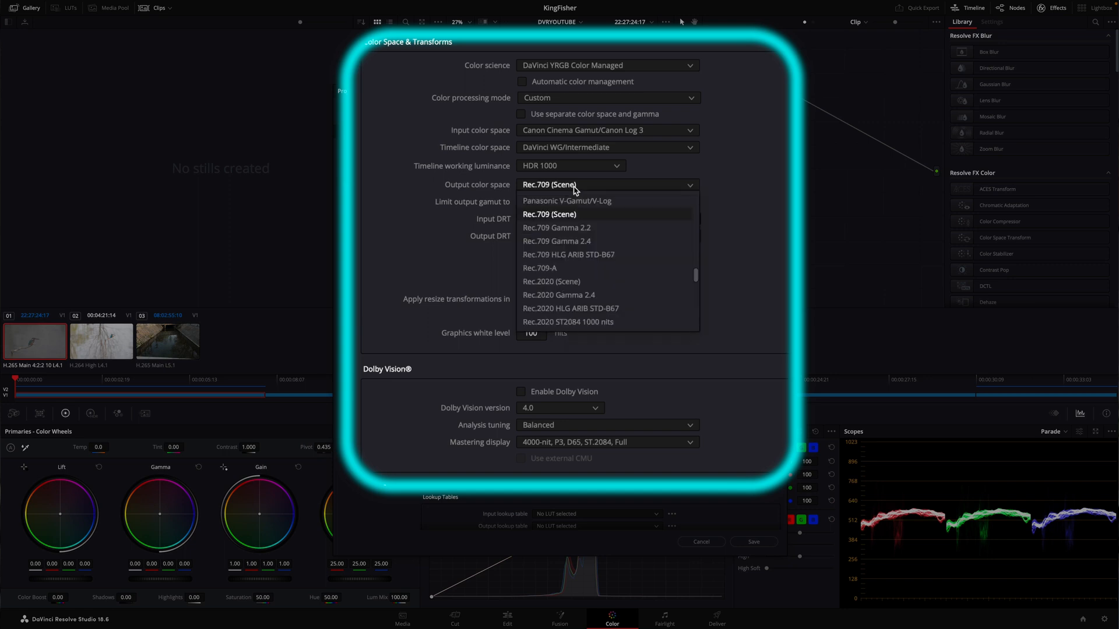
mouse_move(566, 268)
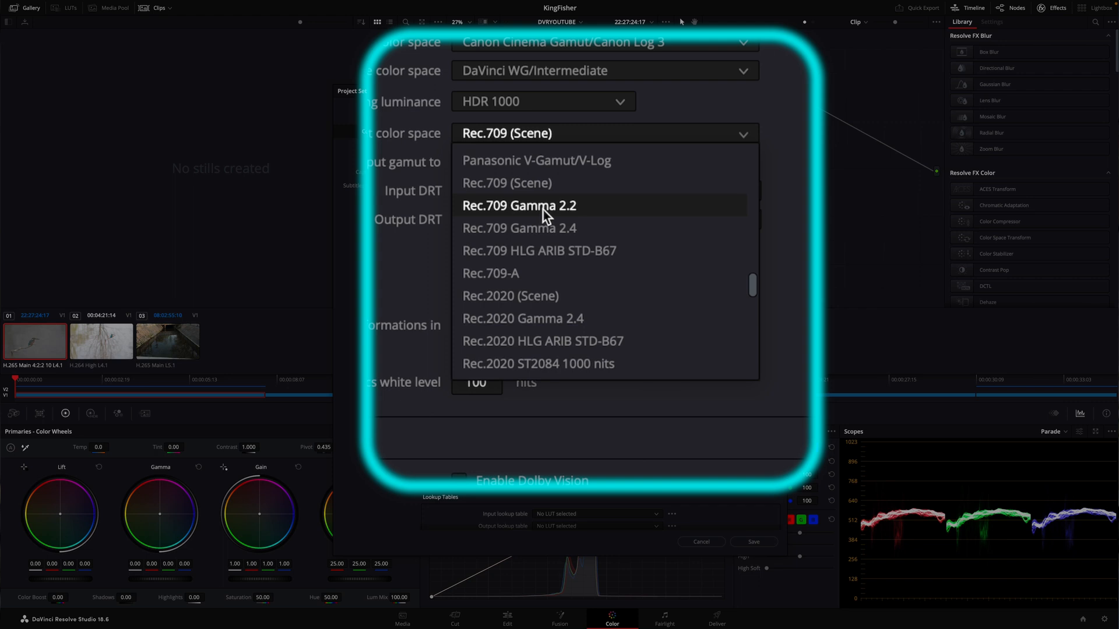
left_click(519, 205)
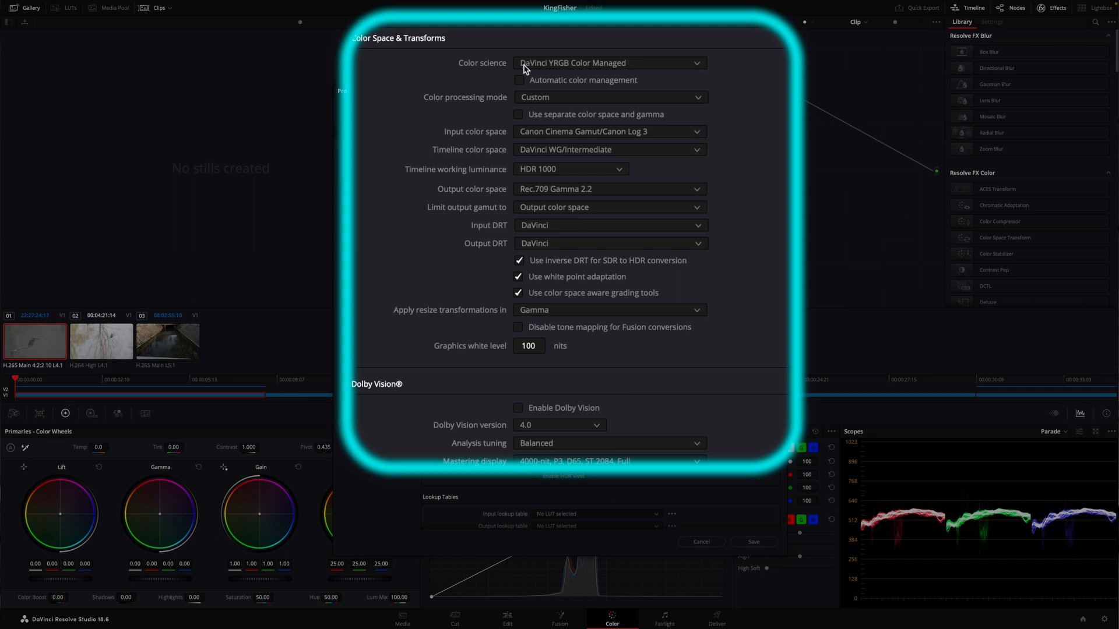
mouse_move(602, 74)
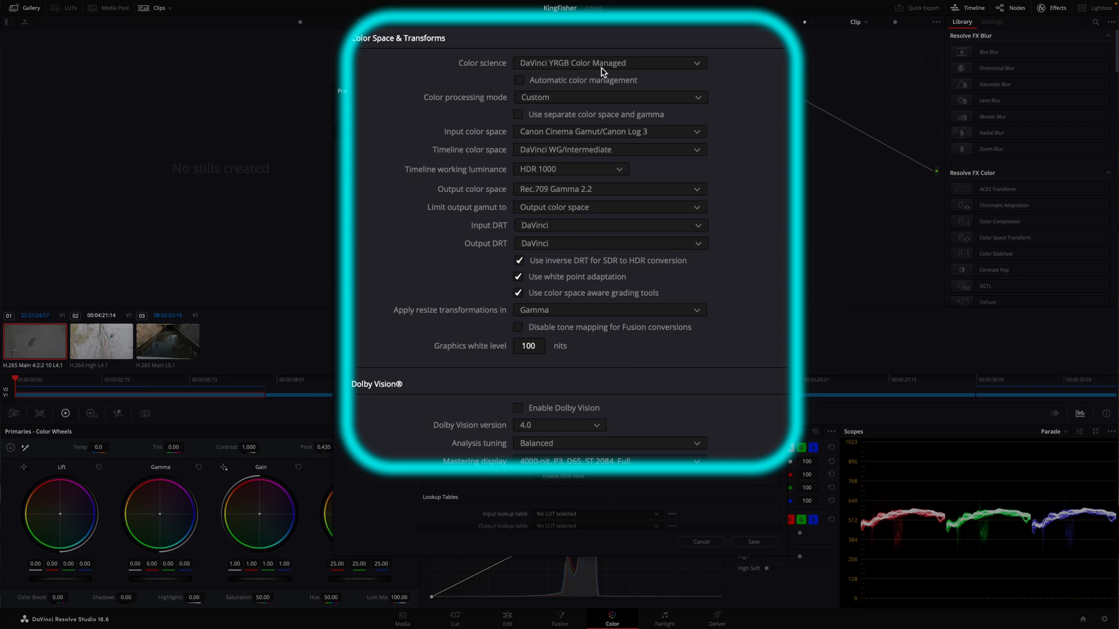
mouse_move(548, 105)
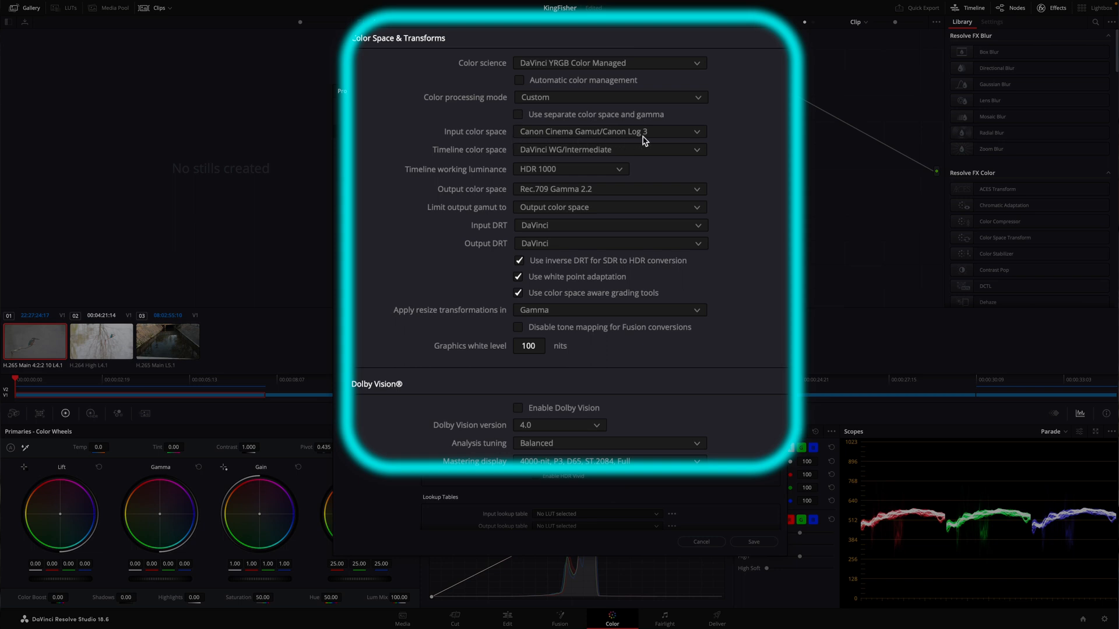
mouse_move(547, 155)
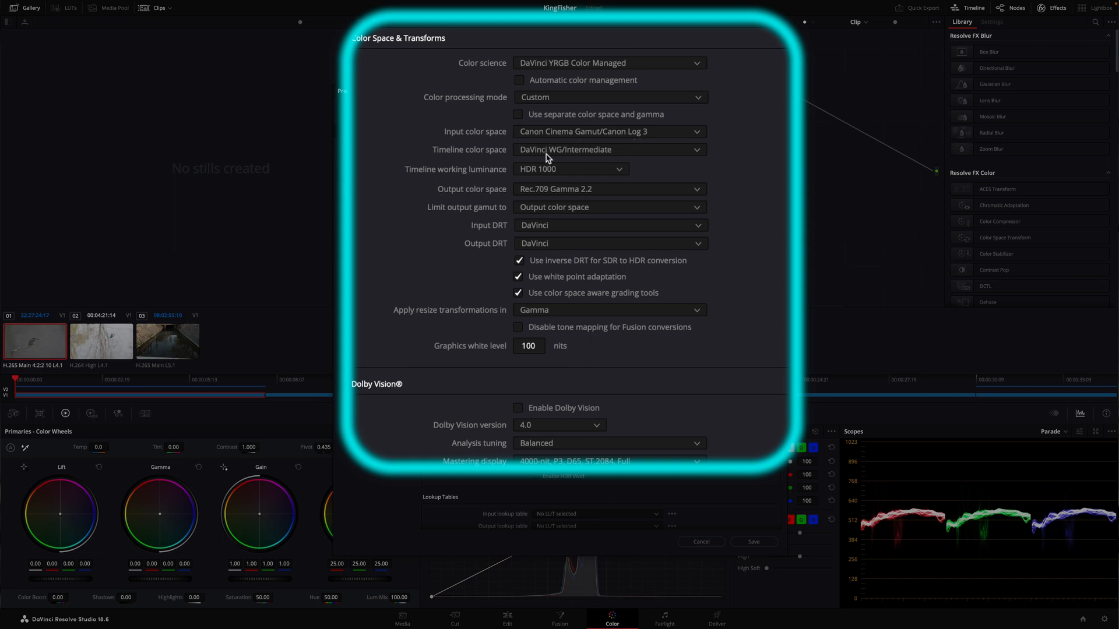
mouse_move(598, 157)
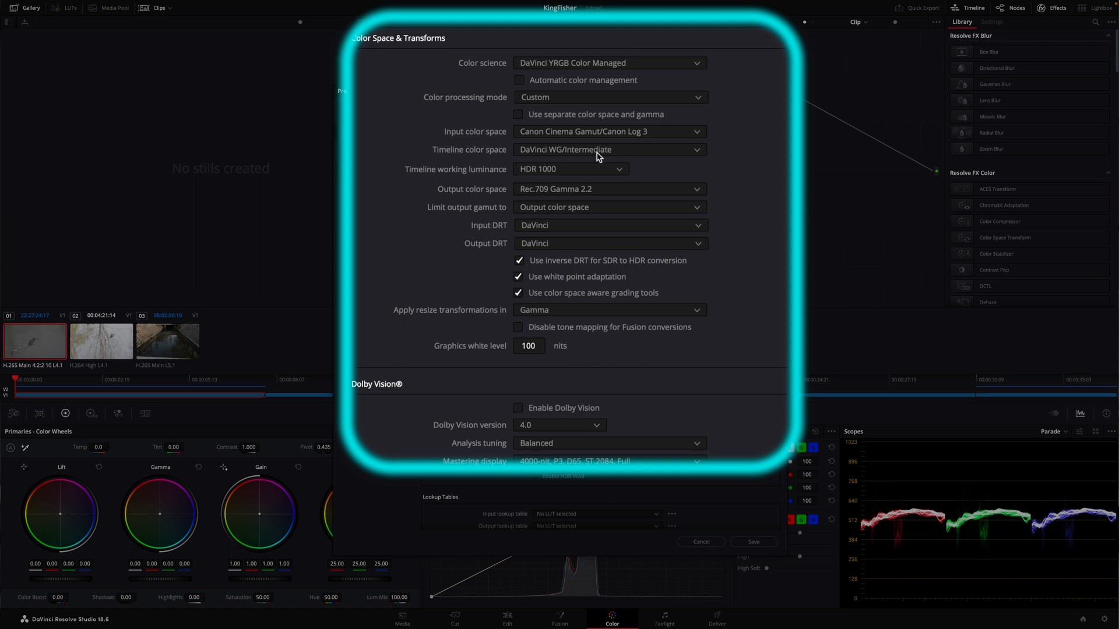
mouse_move(560, 198)
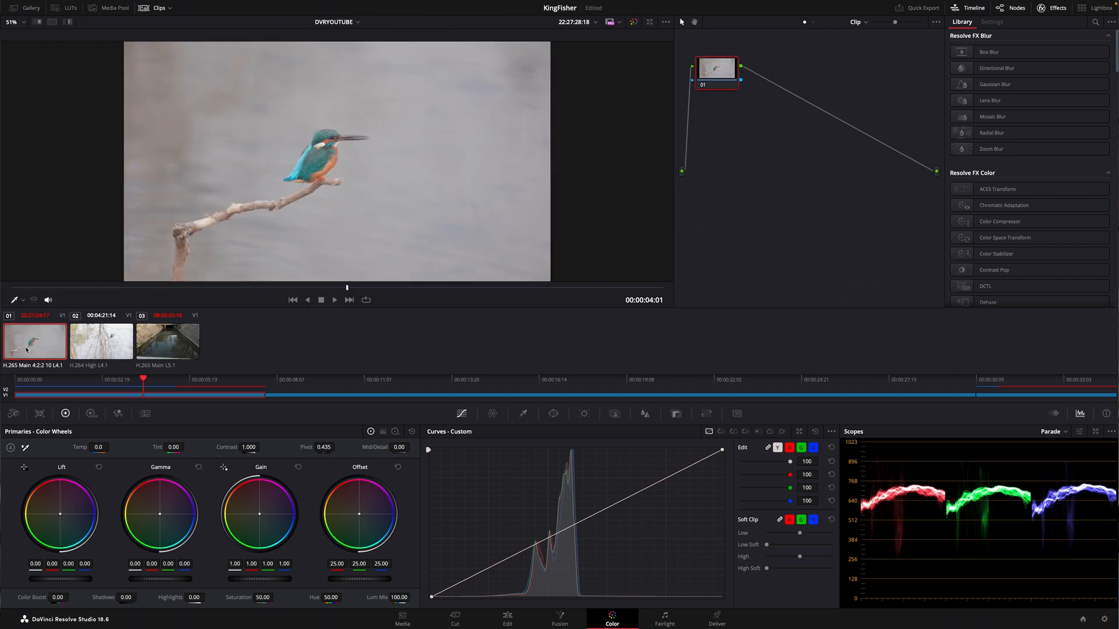
Toggle Bypass Color Management on the first kingfisher clip so it is colour managed.
right_click(34, 342)
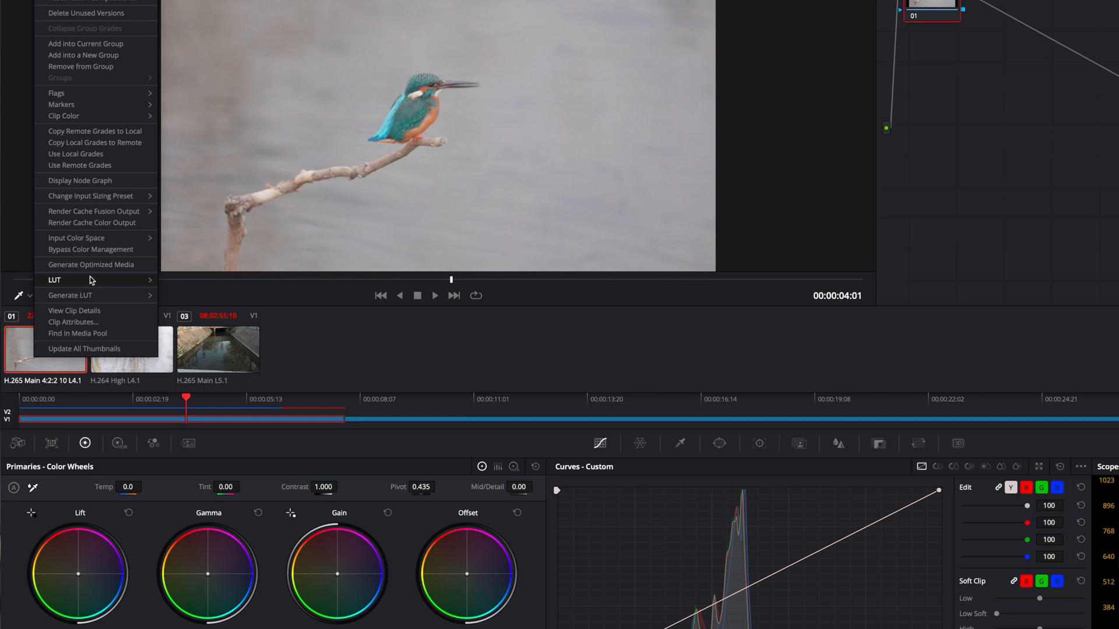
mouse_move(91, 249)
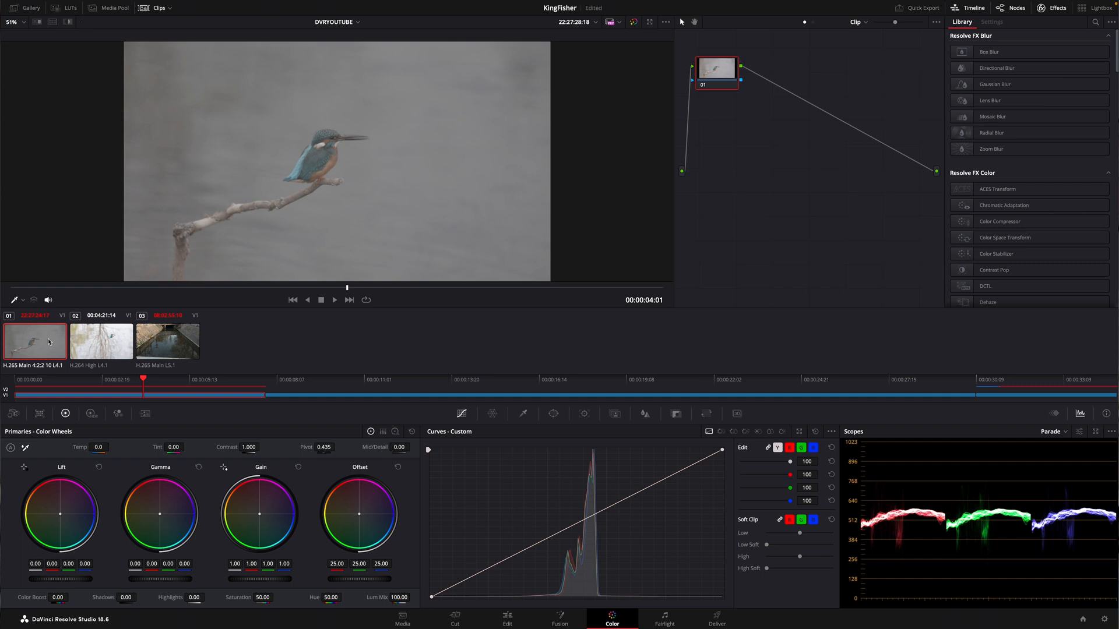
right_click(33, 342)
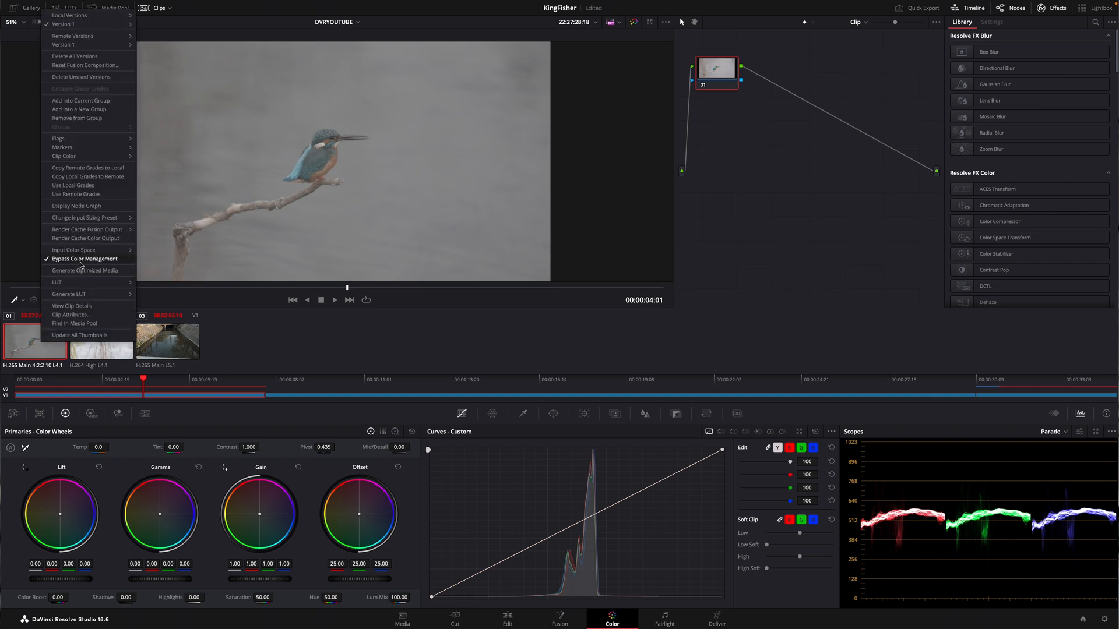
left_click(84, 258)
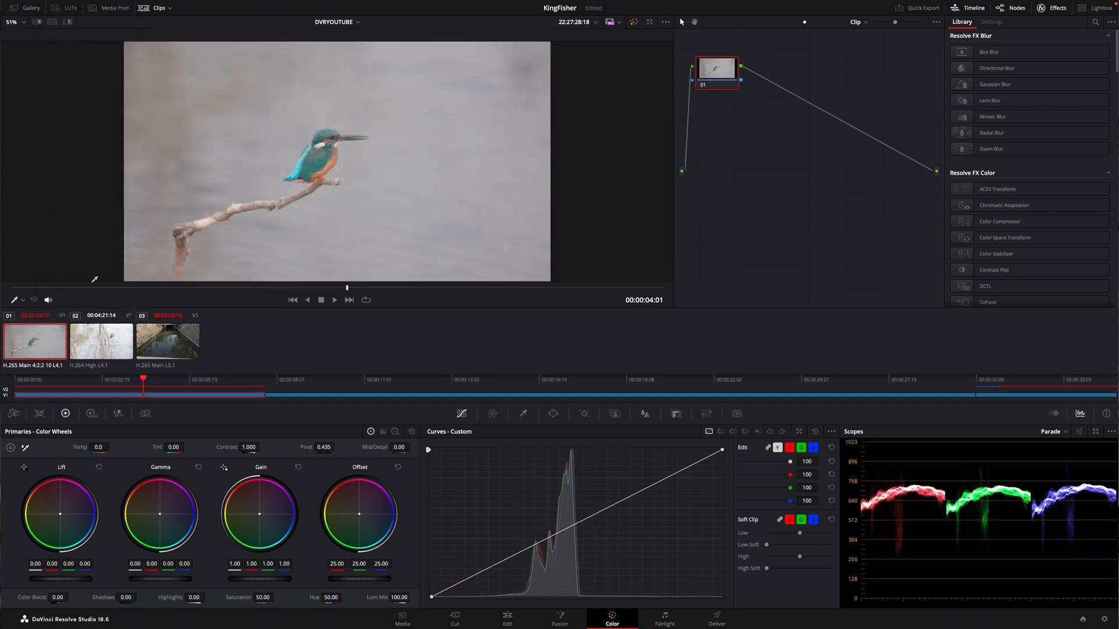
mouse_move(91, 287)
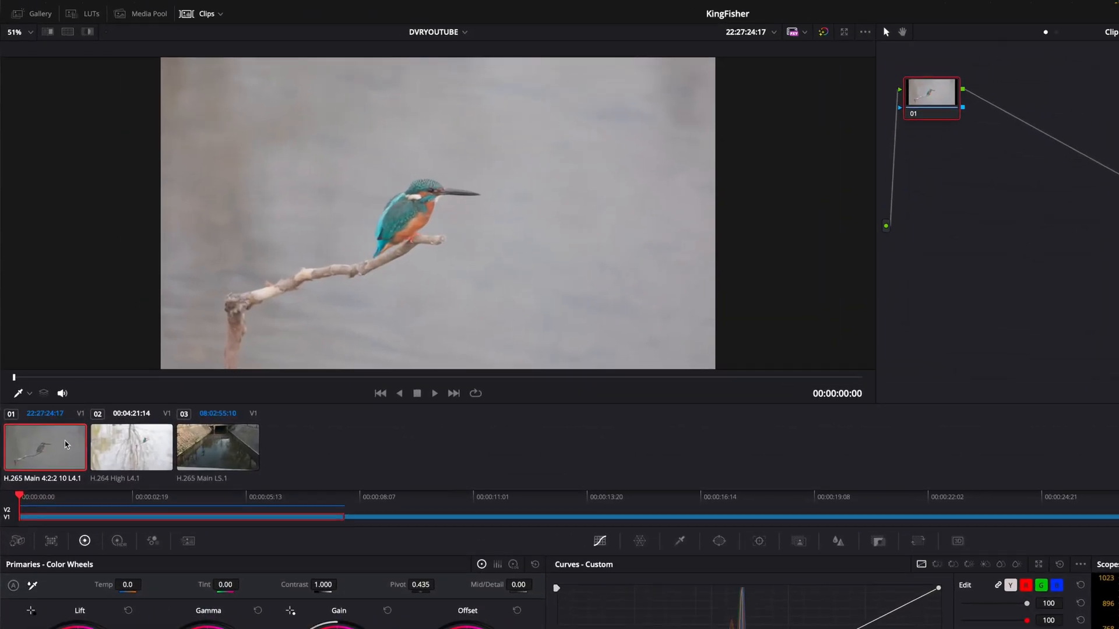
mouse_move(185, 384)
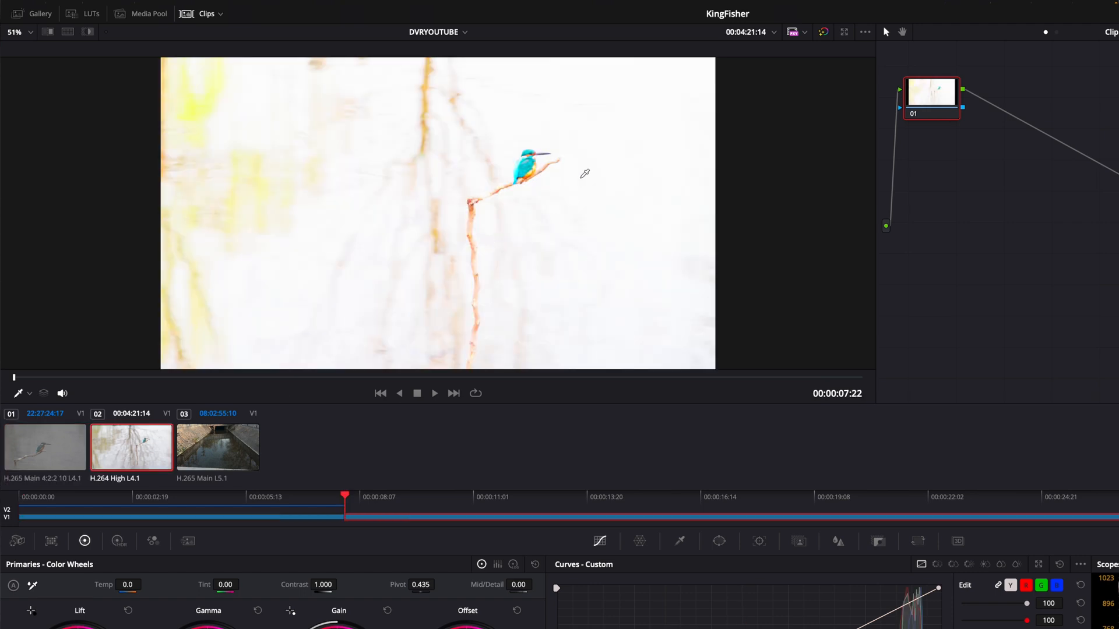
mouse_move(472, 252)
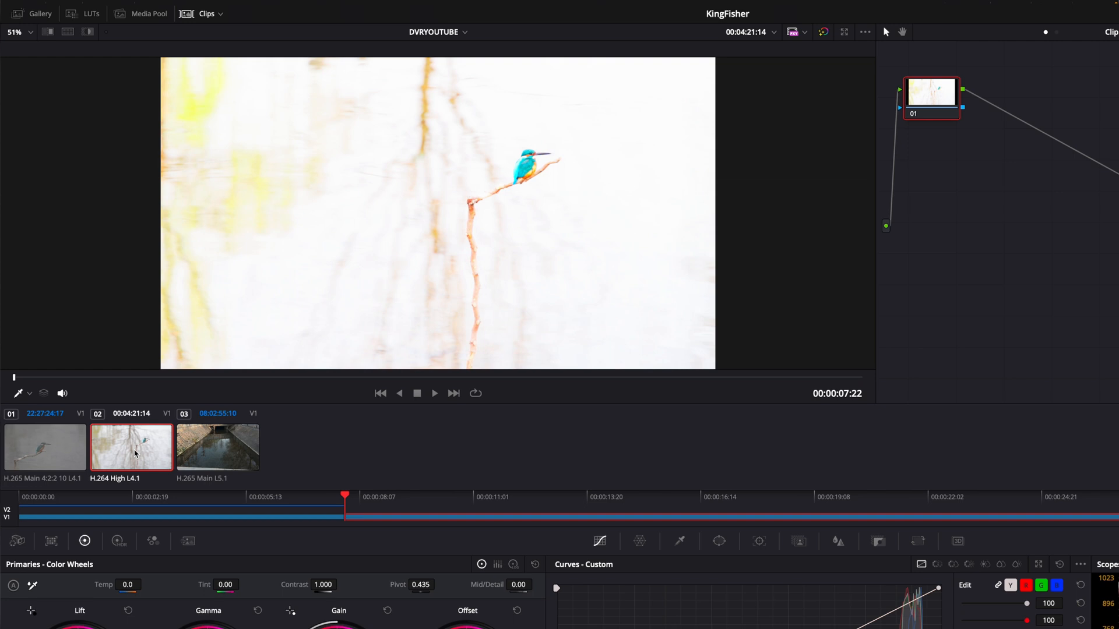
Enable Bypass Color Management on the overexposed second clip, then select the canal clip.
right_click(132, 447)
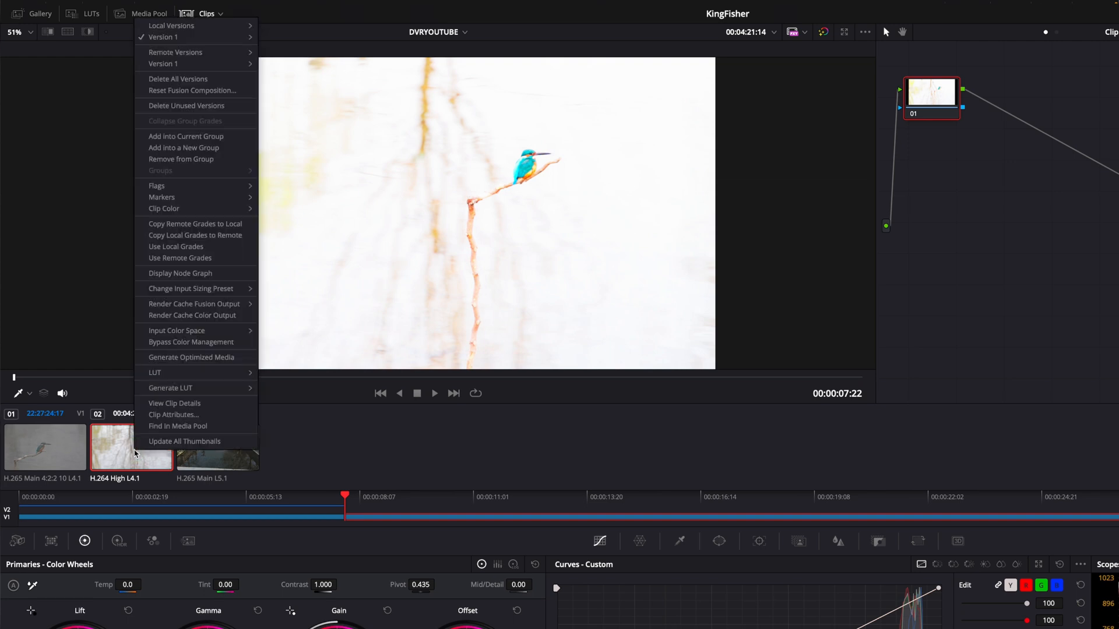
mouse_move(192, 342)
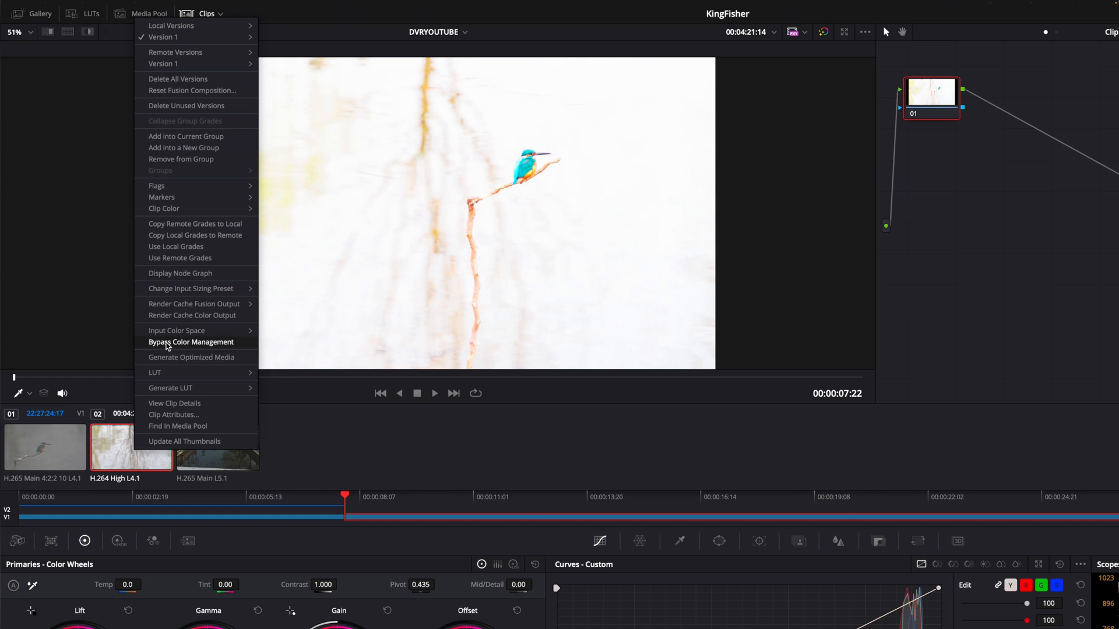
mouse_move(217, 347)
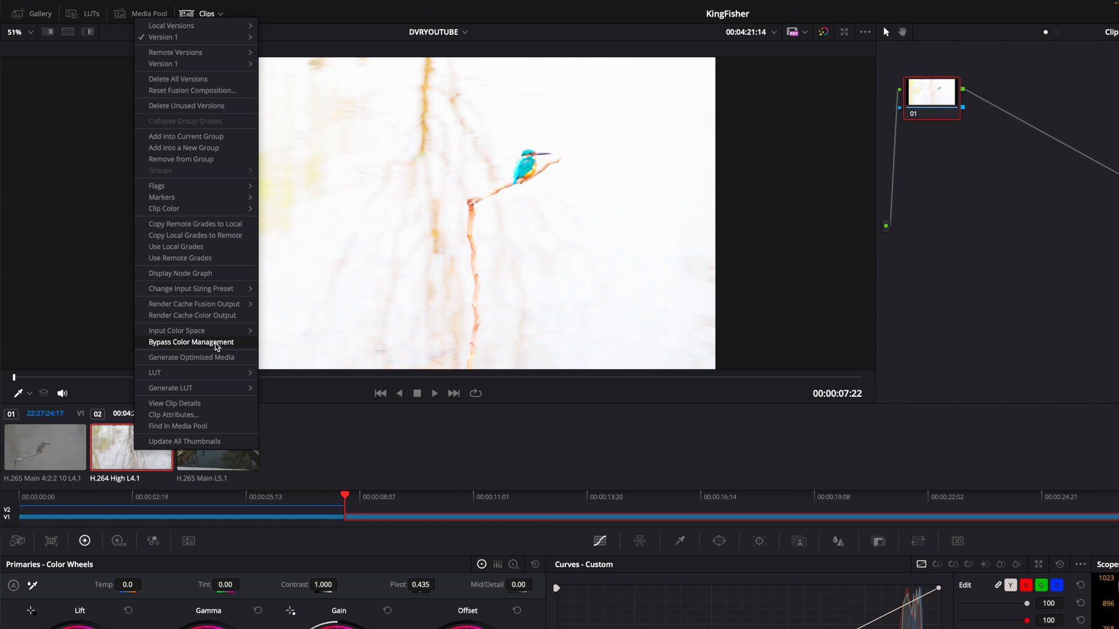
left_click(191, 341)
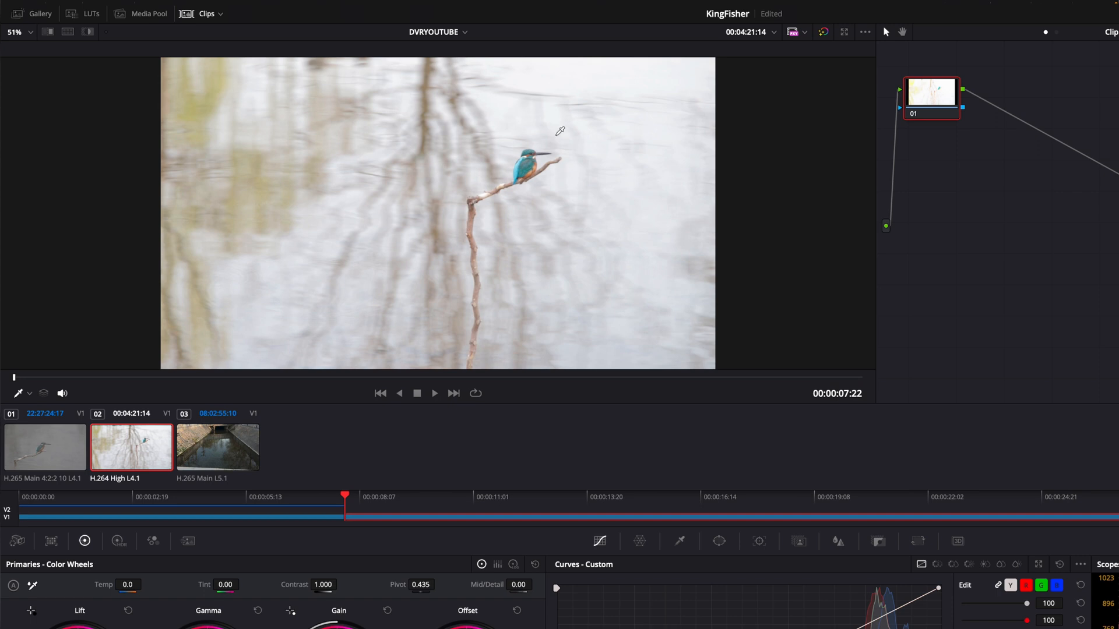
mouse_move(256, 341)
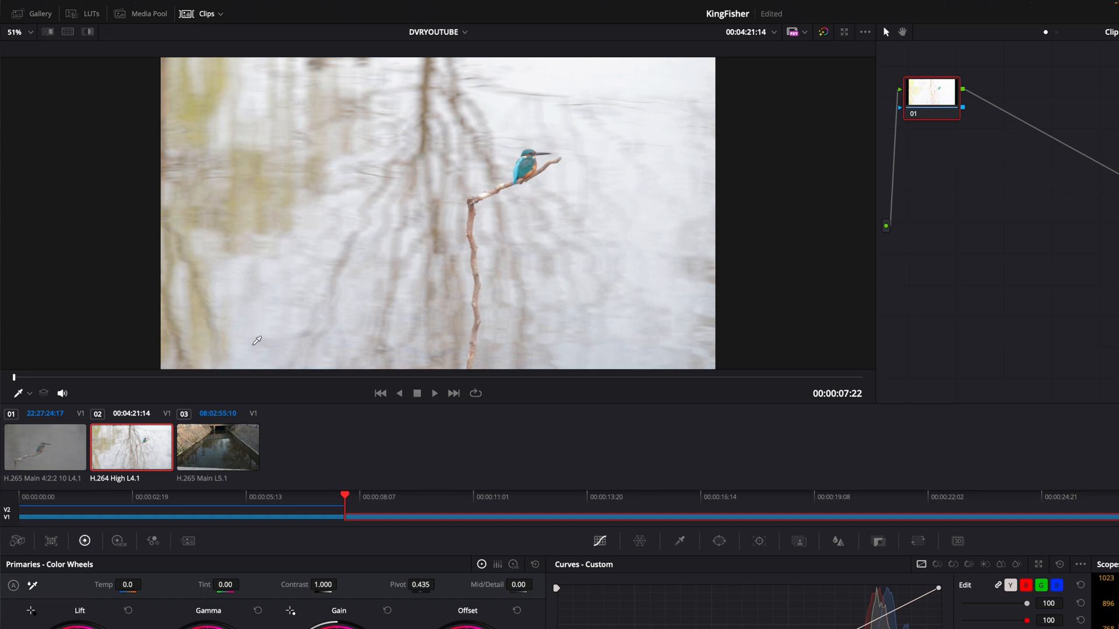
left_click(218, 446)
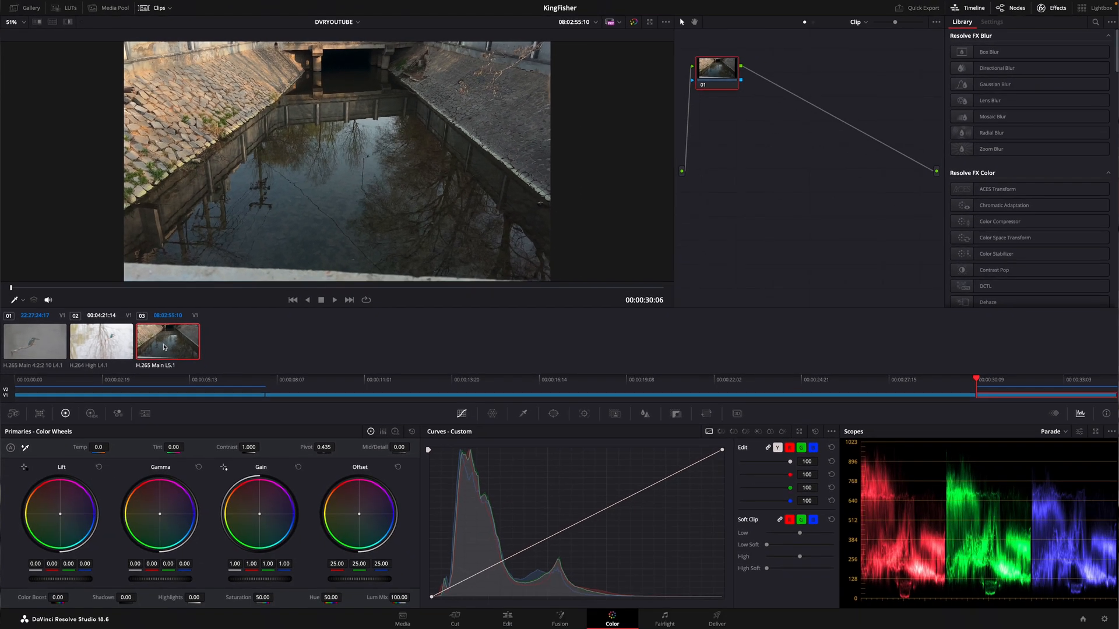
Toggle the canal clip's colour management bypass on and back off to compare looks.
right_click(167, 340)
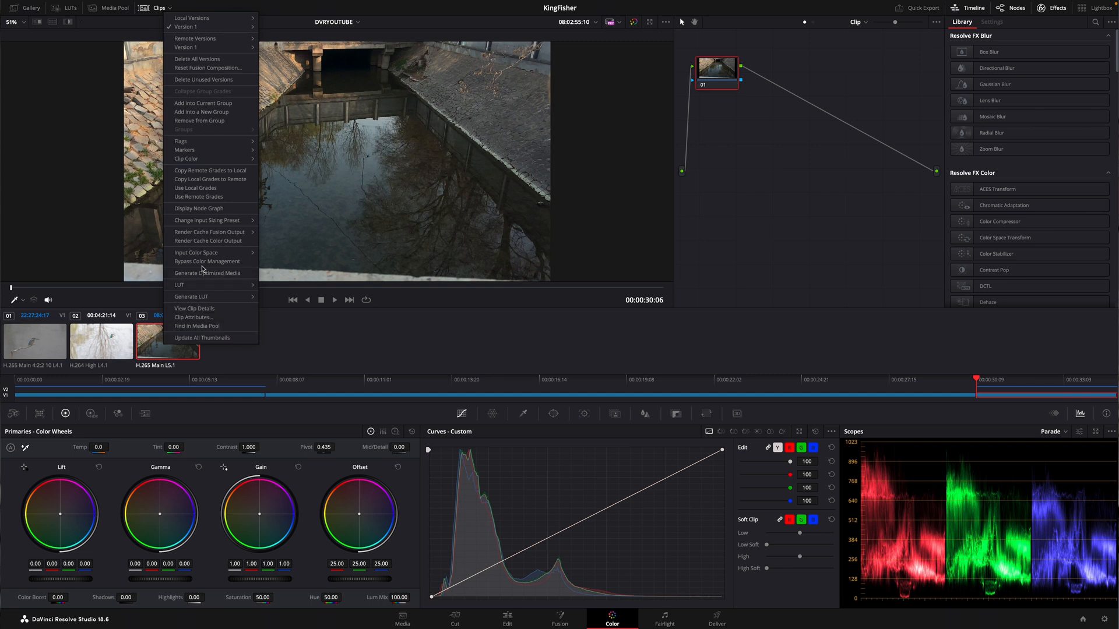
mouse_move(207, 261)
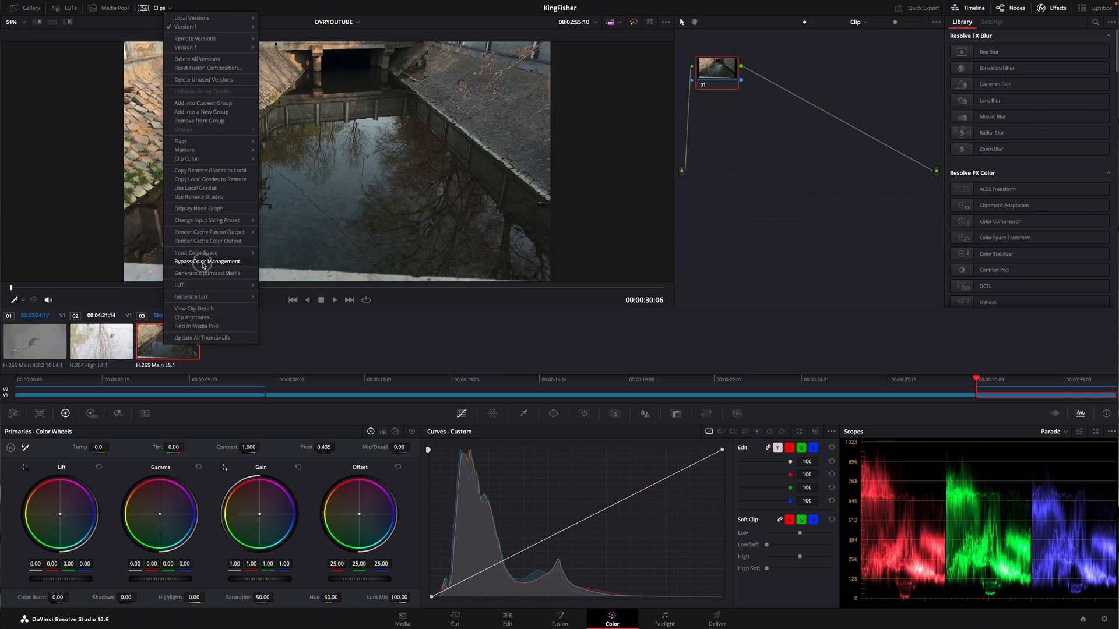
left_click(207, 261)
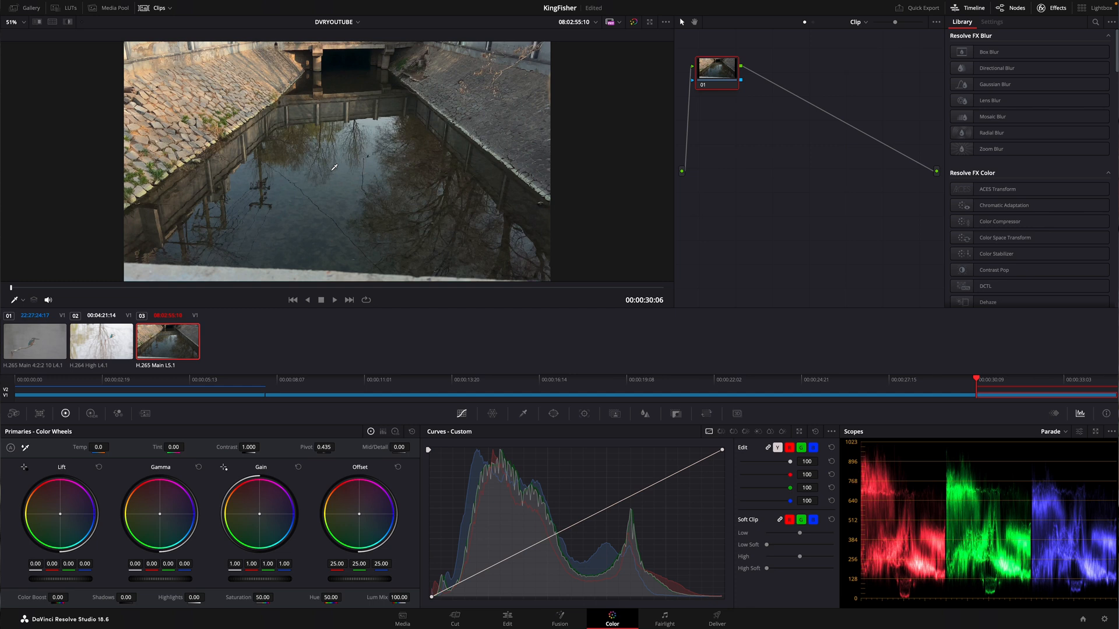
right_click(168, 341)
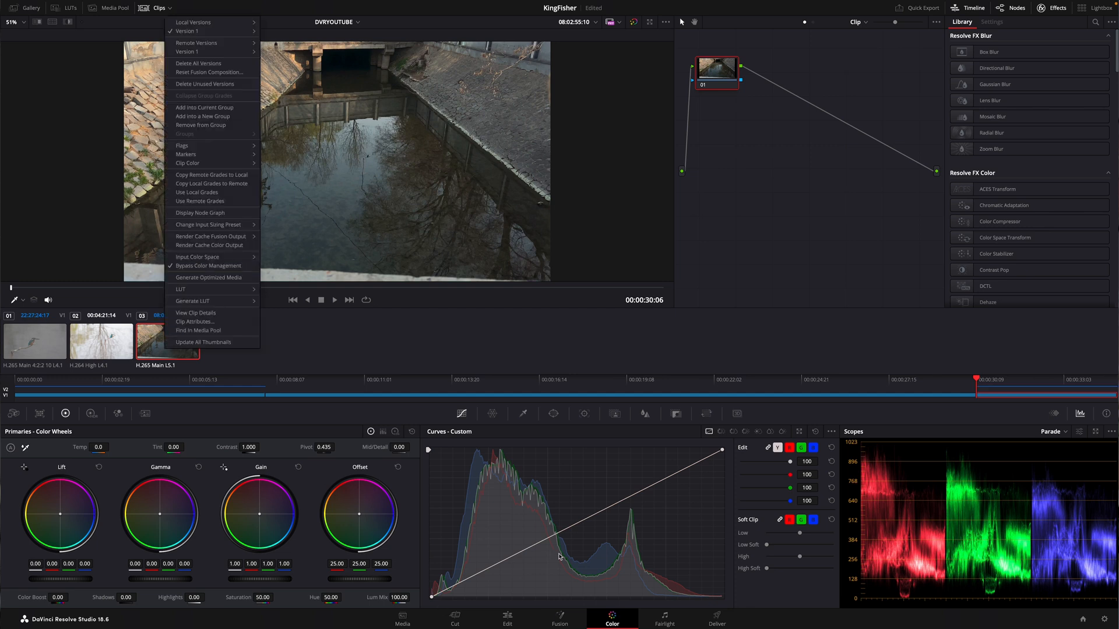
mouse_move(216, 270)
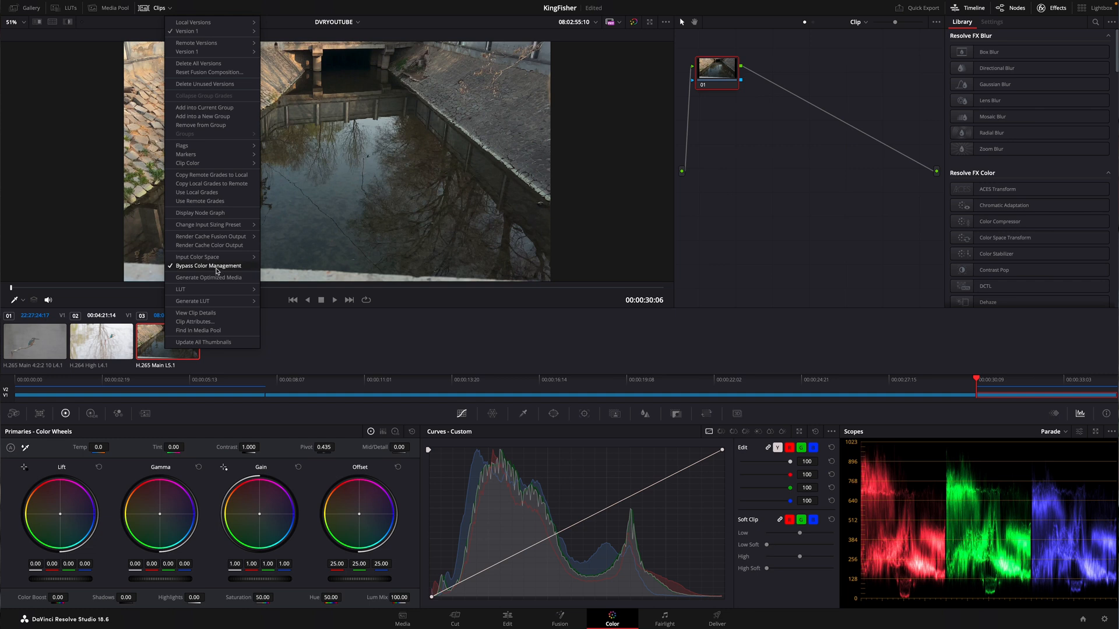
left_click(208, 265)
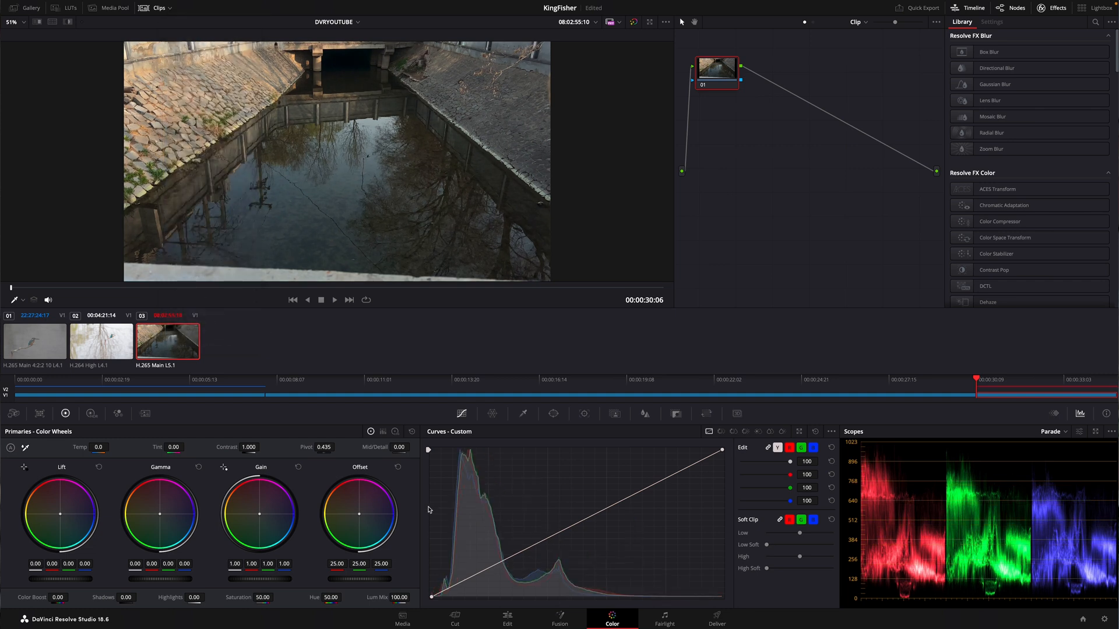
mouse_move(170, 334)
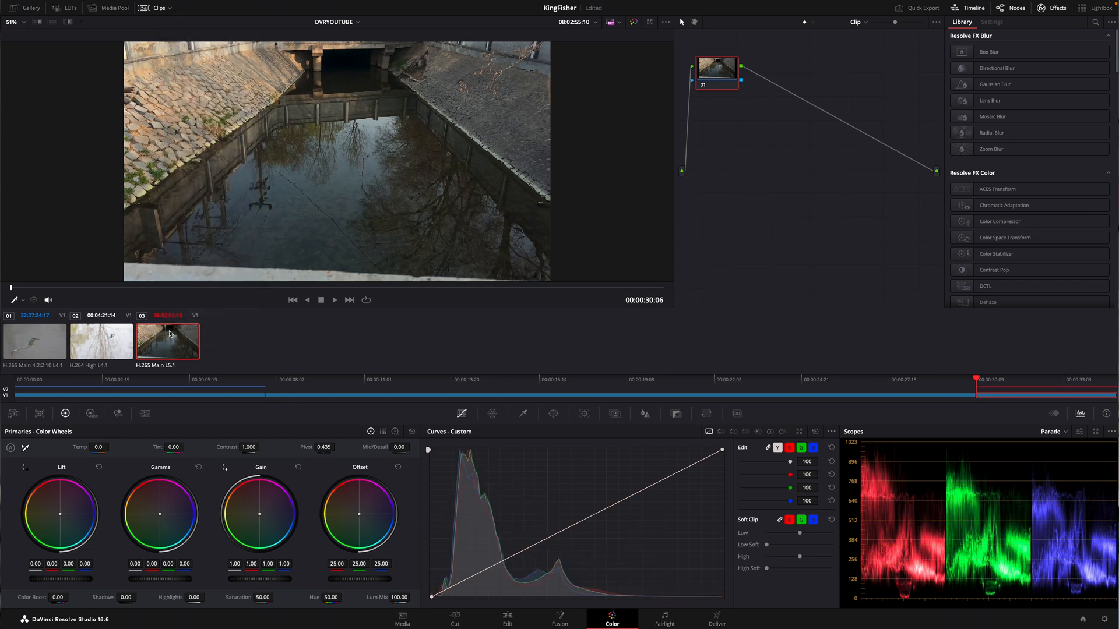
right_click(167, 341)
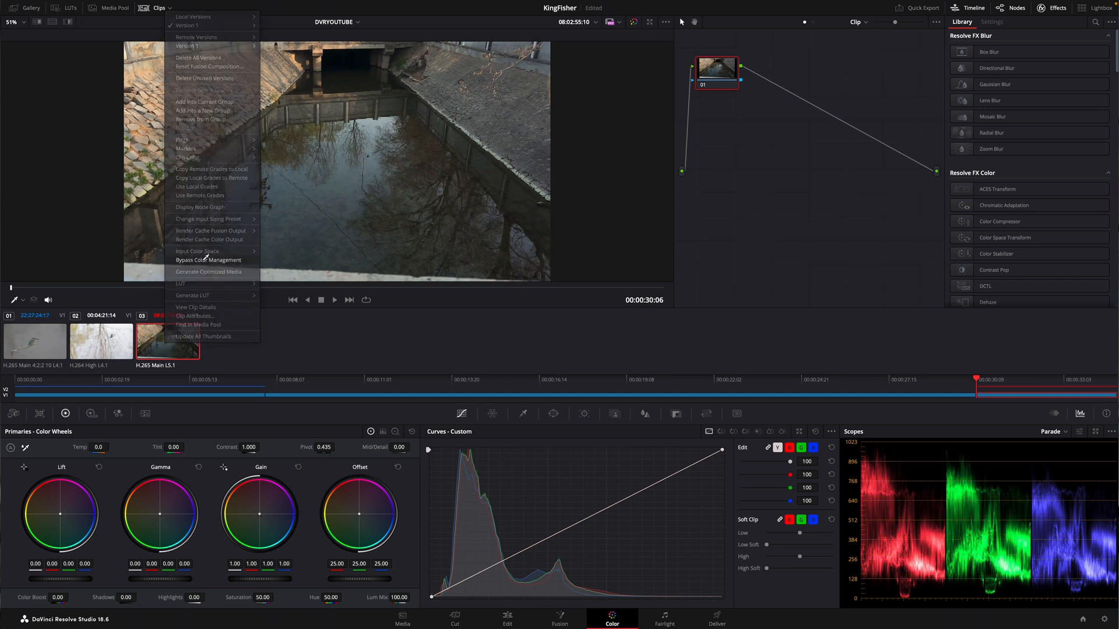
Select the second kingfisher clip and bring up its clip options.
left_click(100, 342)
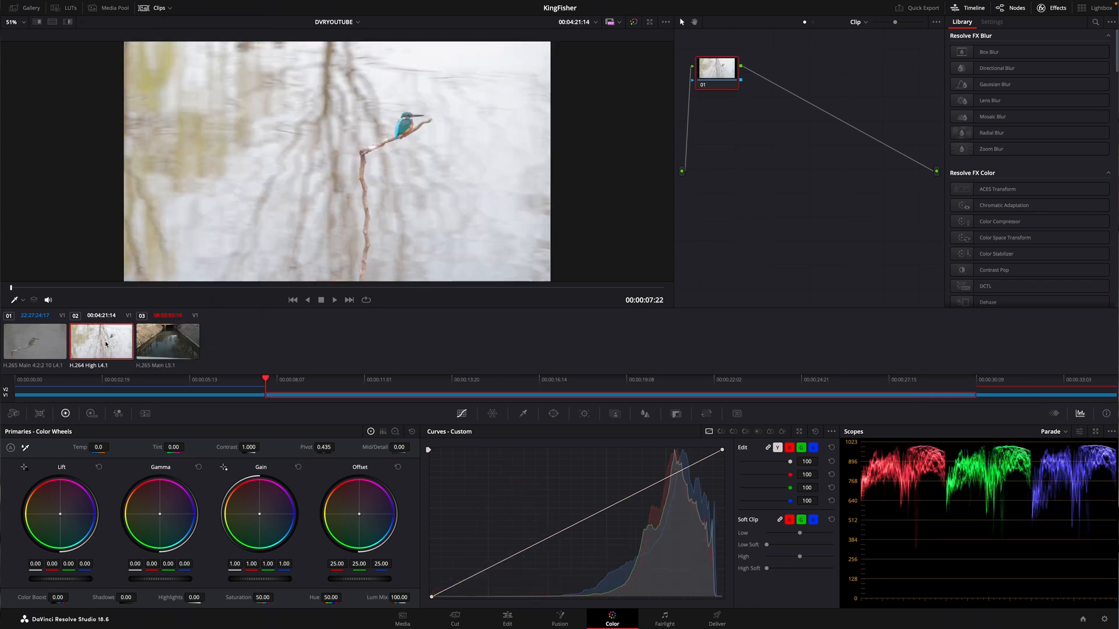
right_click(100, 343)
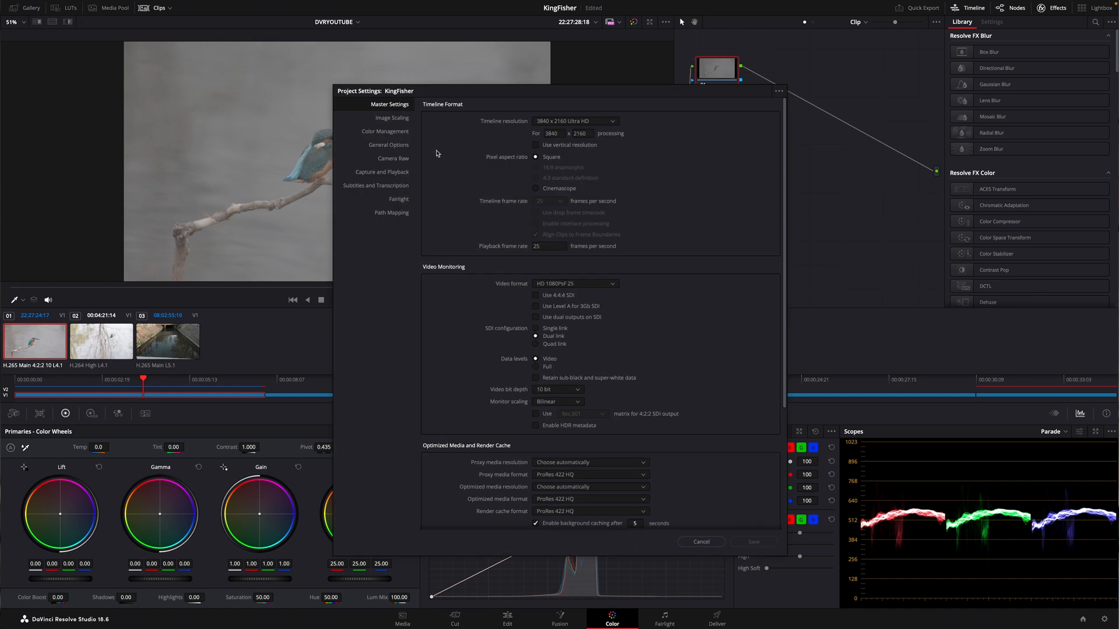
Review the Color Management settings and cancel out of Project Settings.
left_click(385, 131)
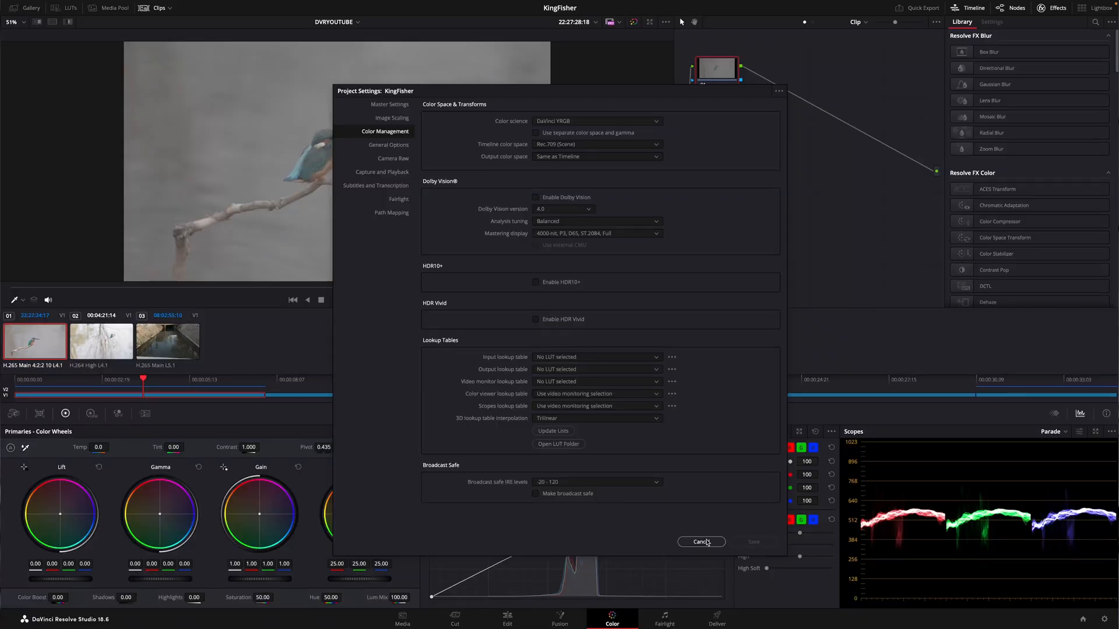
left_click(700, 542)
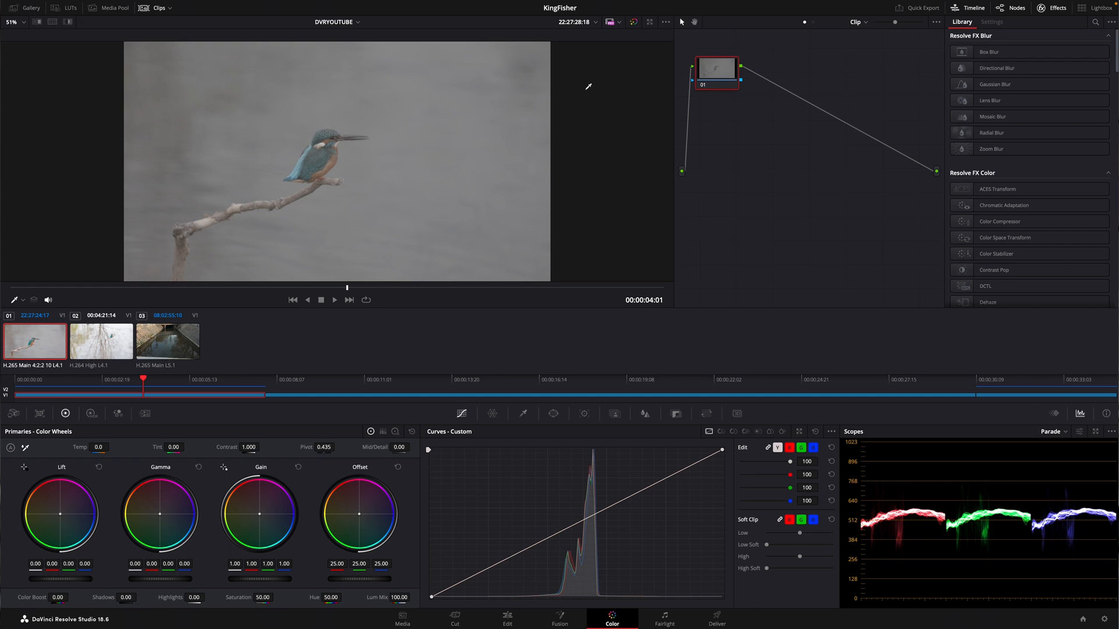
Select the second kingfisher clip, then return to the first clip for grading.
left_click(100, 339)
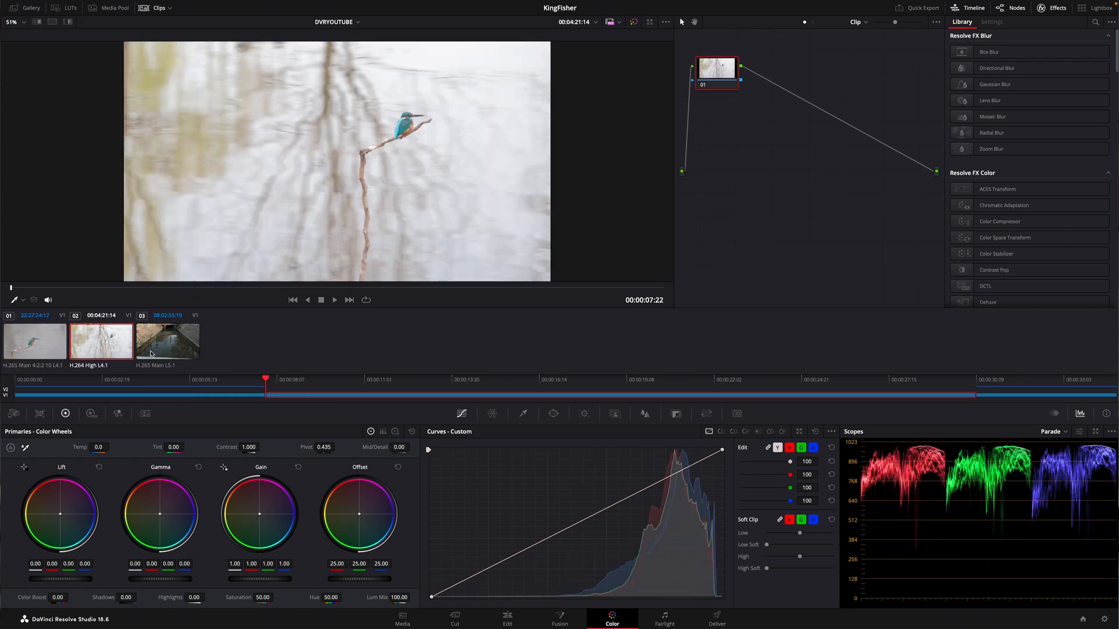
left_click(100, 340)
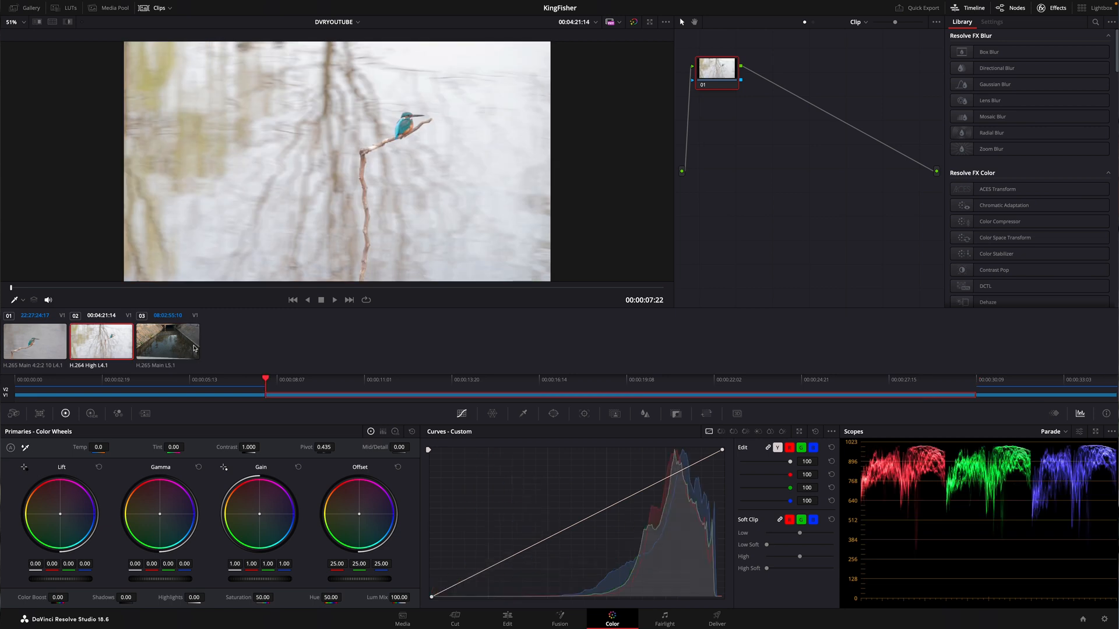
left_click(34, 342)
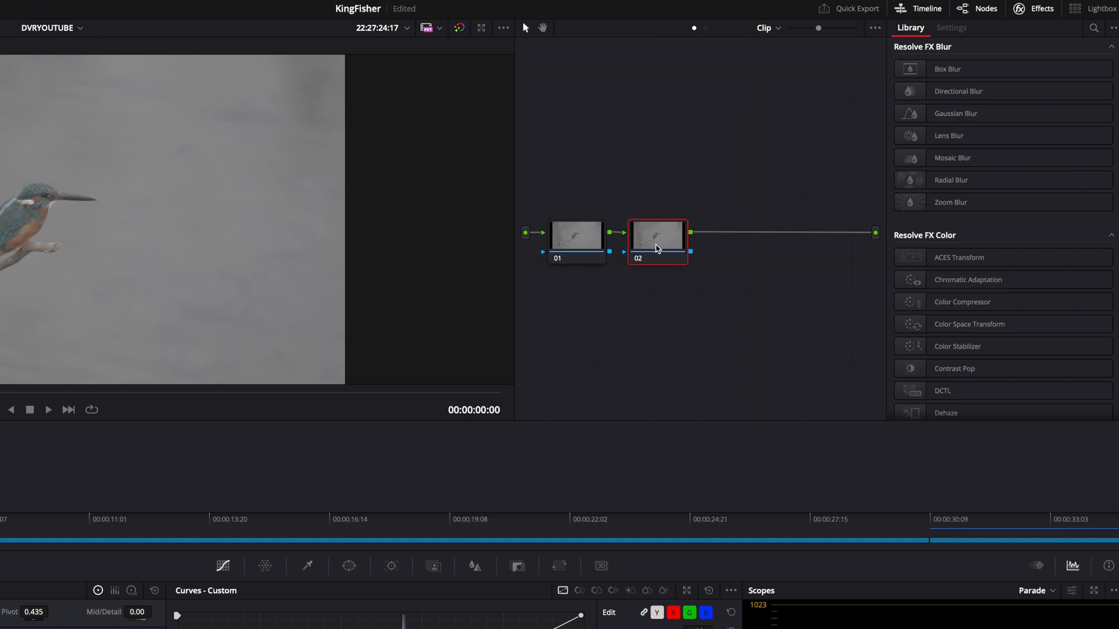
mouse_move(656, 246)
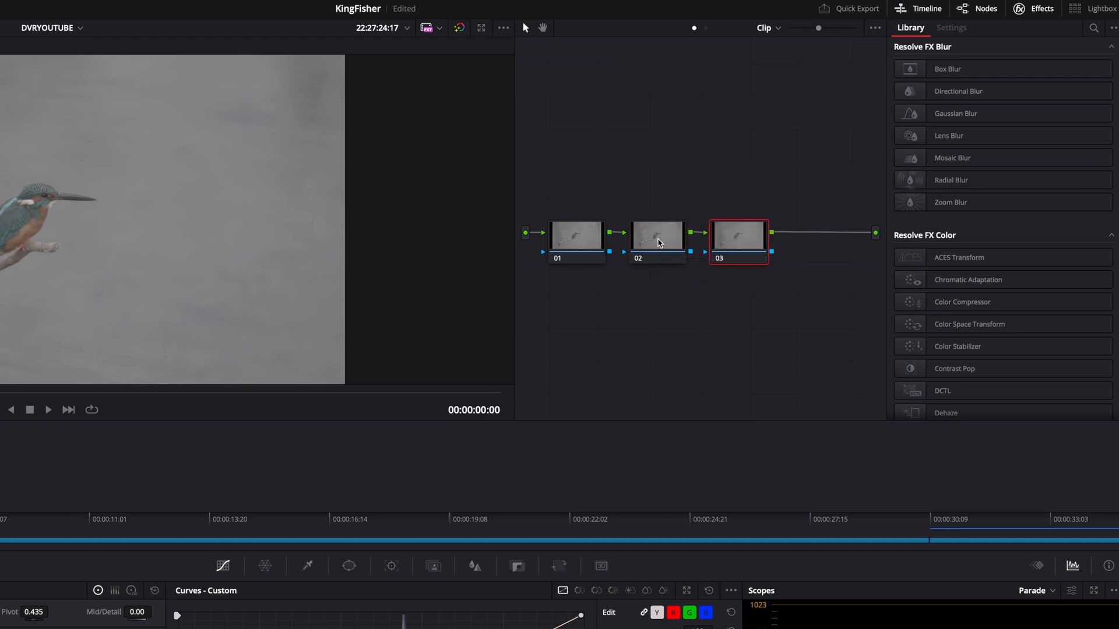
Space the nodes apart and label the first node NoiseReduction.
left_click_drag(739, 239, 829, 239)
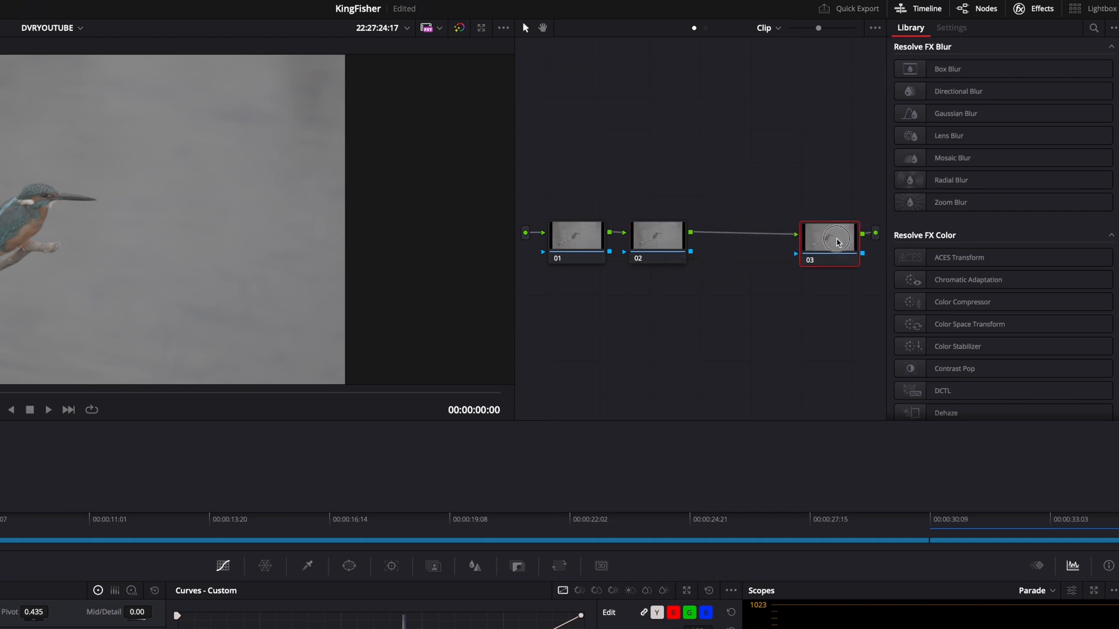
left_click(574, 236)
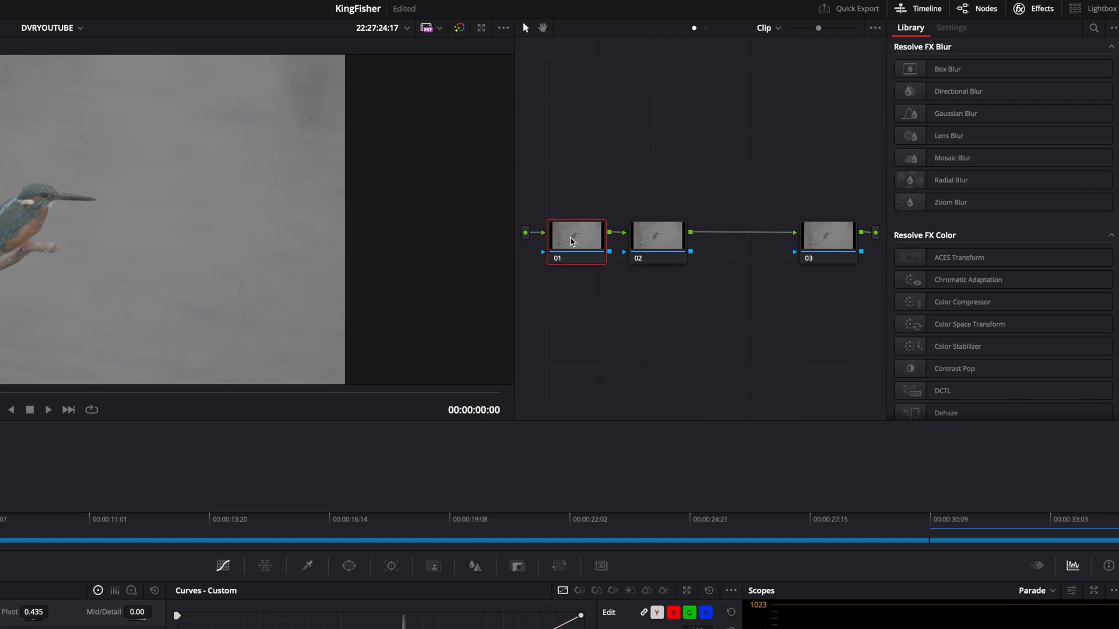
right_click(574, 236)
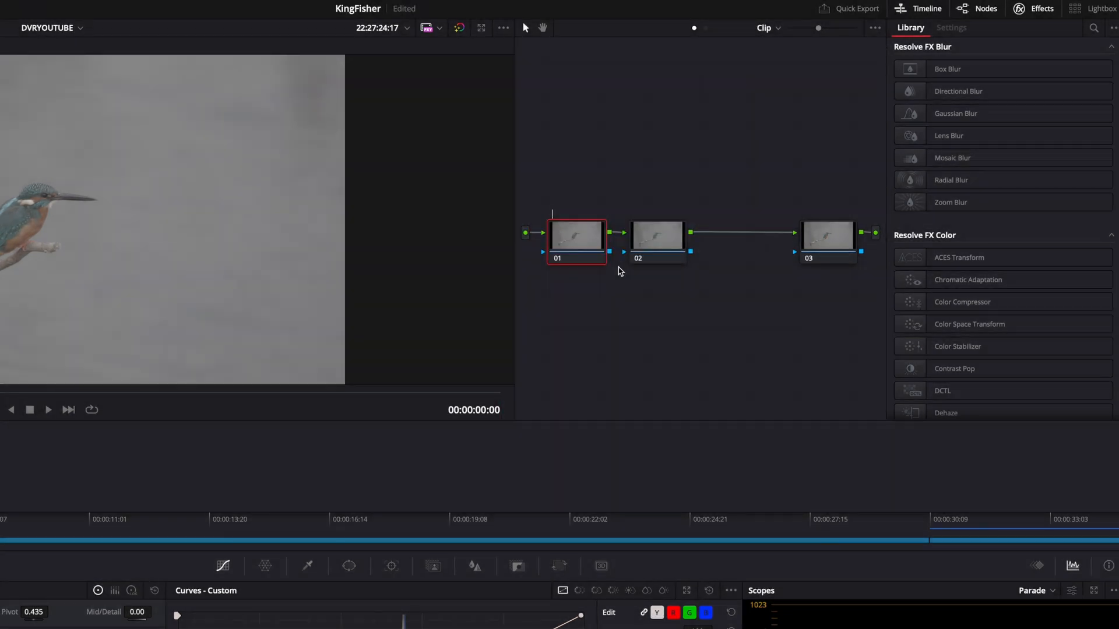
type("Noise")
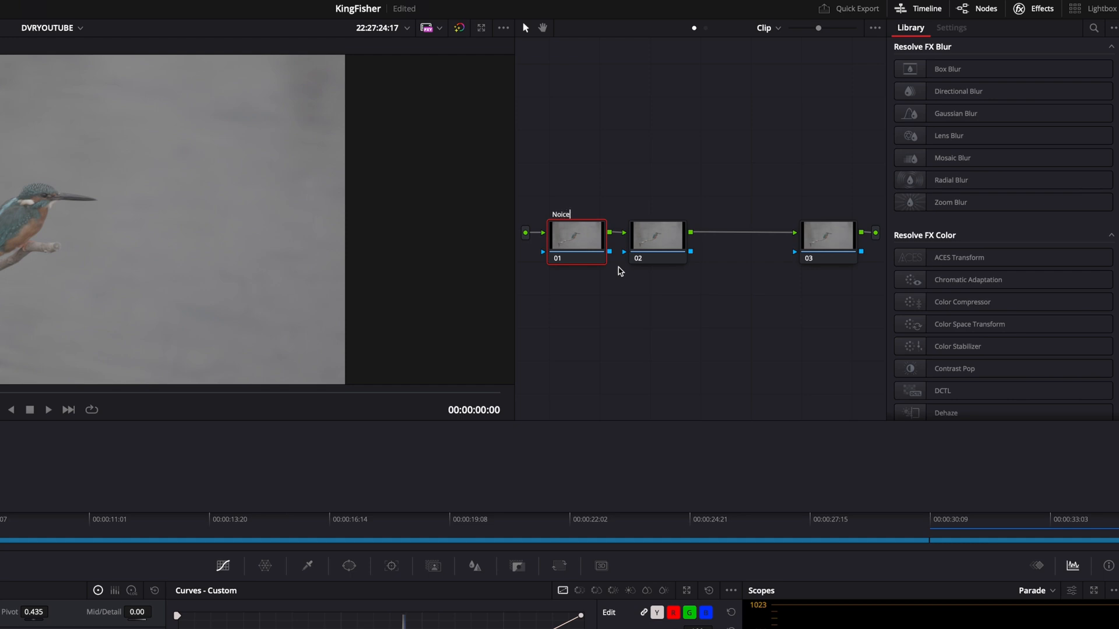
type("Reduction")
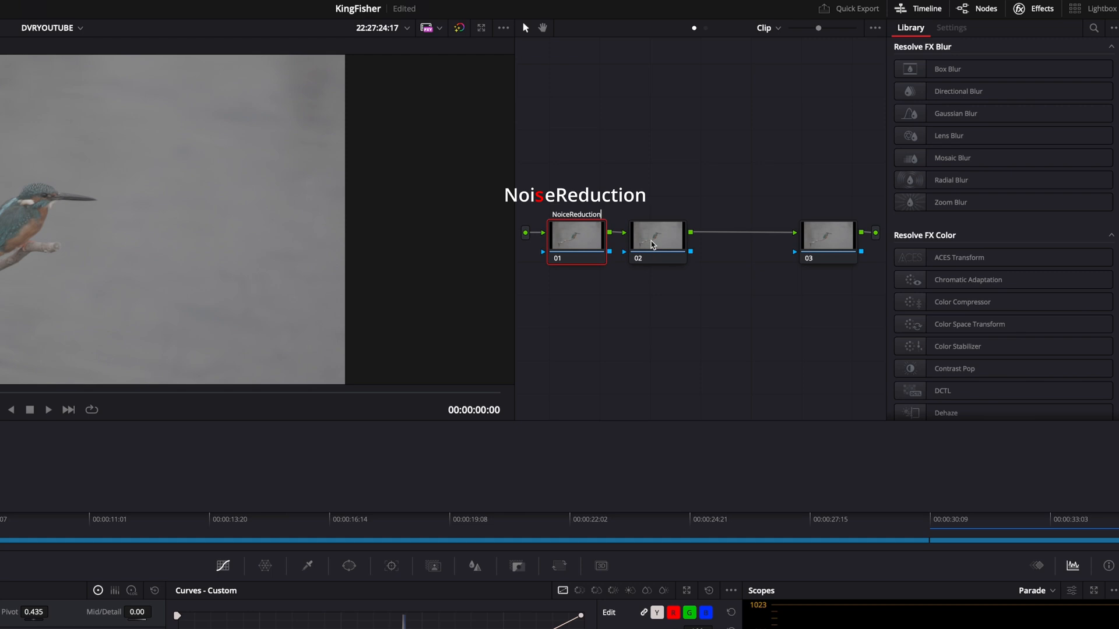
Label the second node CSTin and the third node CSTout.
right_click(656, 236)
type("c")
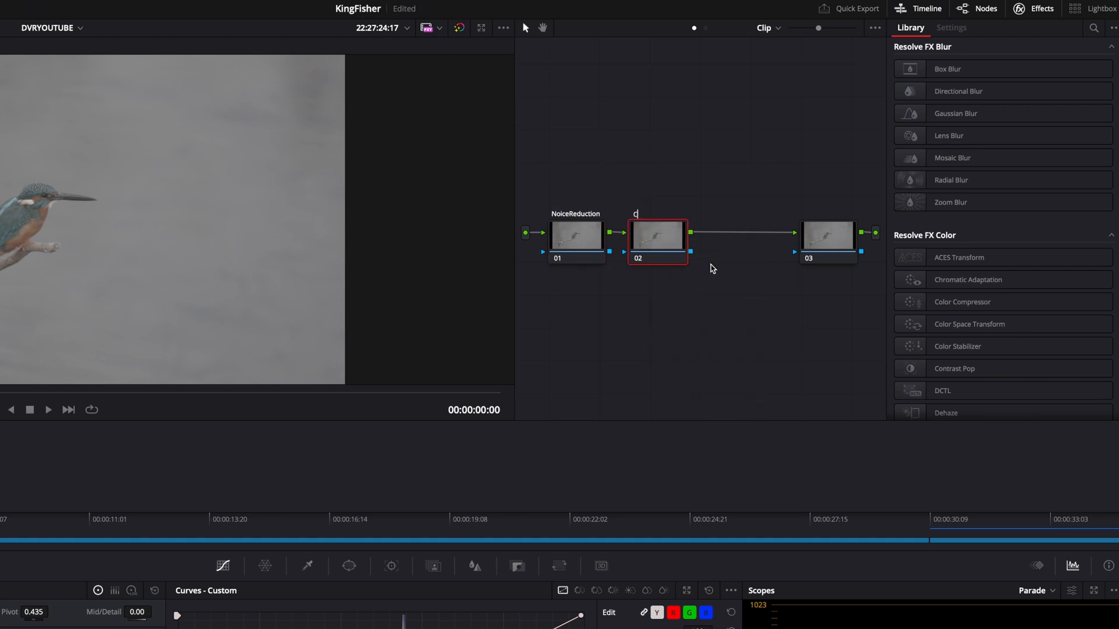
type("STin")
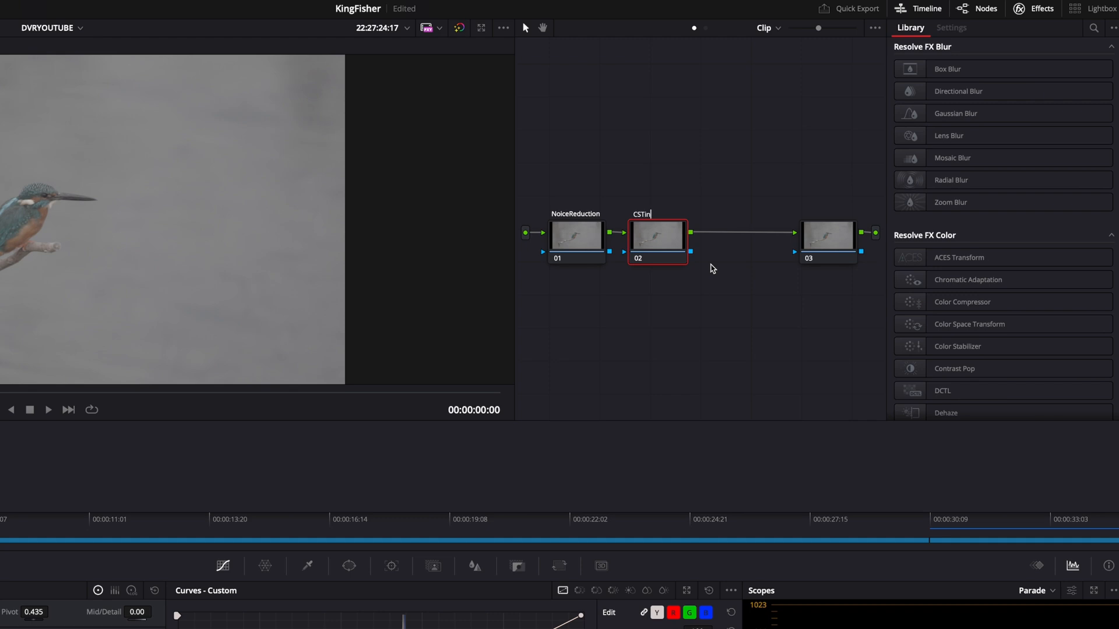
right_click(828, 236)
type("CSTout")
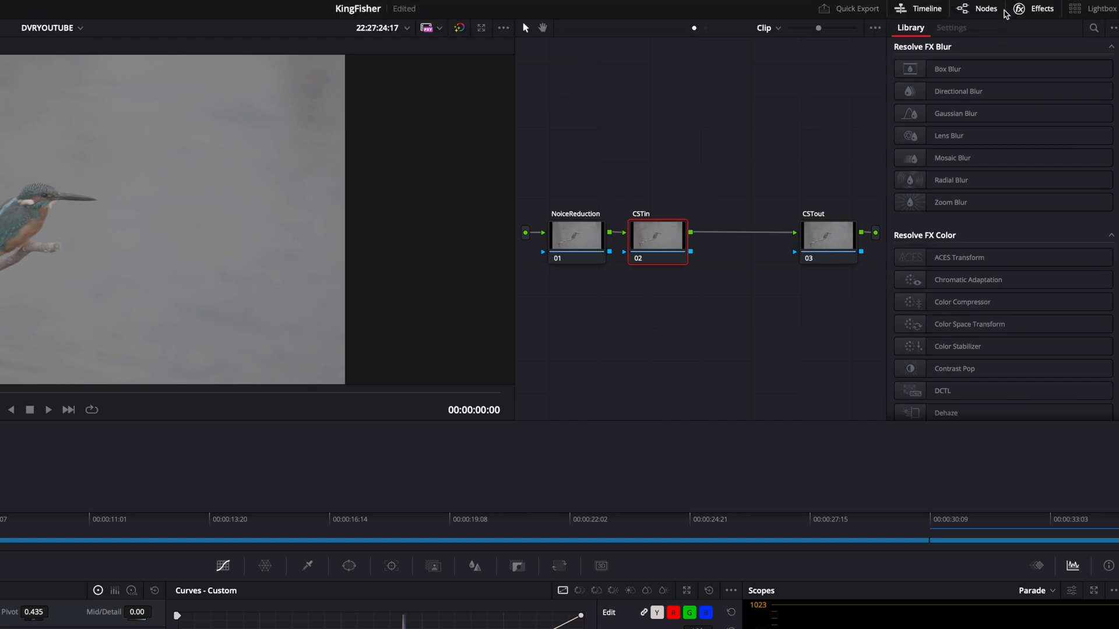
Toggle the Effects library to reach the Color Space Transform effect for CSTin and CSTout.
left_click(1040, 8)
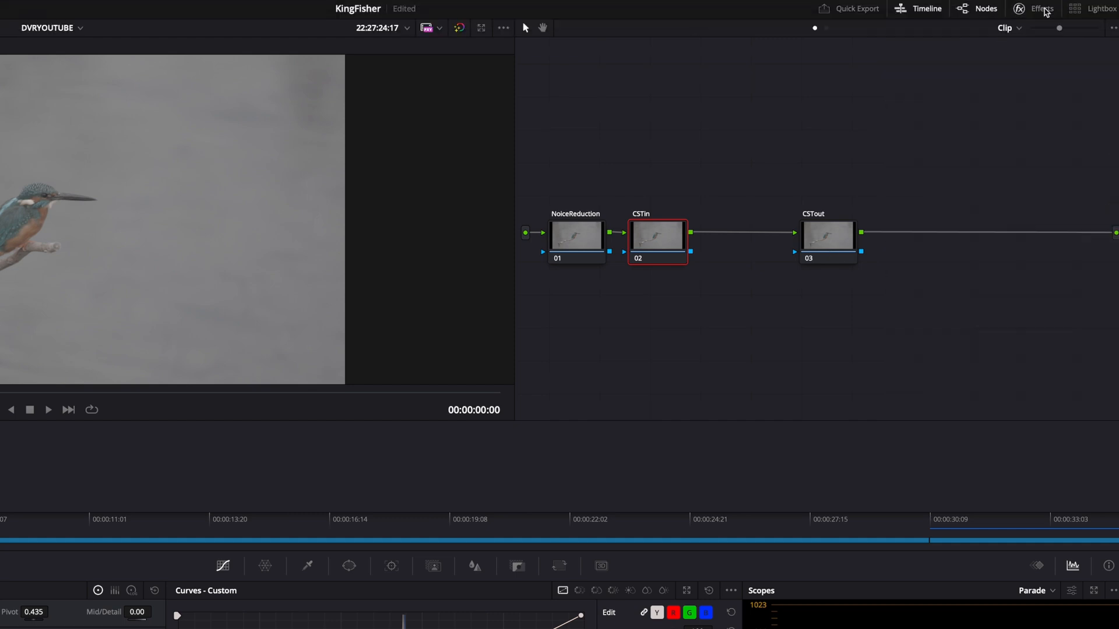
left_click(1041, 8)
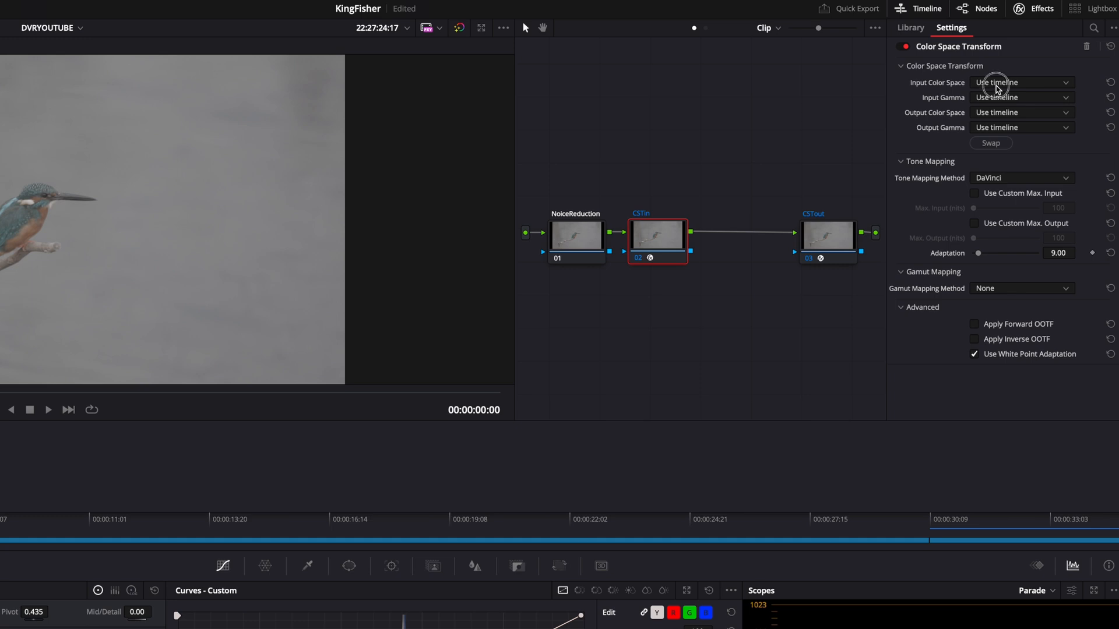
Set CSTin's input colour space to Canon Cinema Gamut and output colour space to DaVinci Wide Gamut.
left_click(1022, 82)
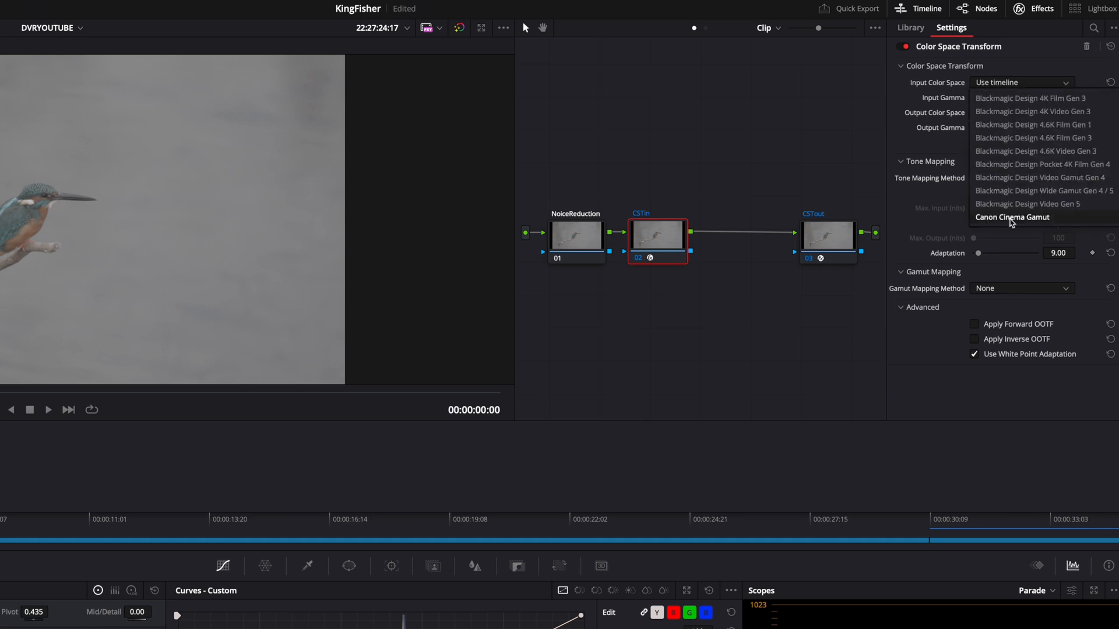
left_click(1011, 218)
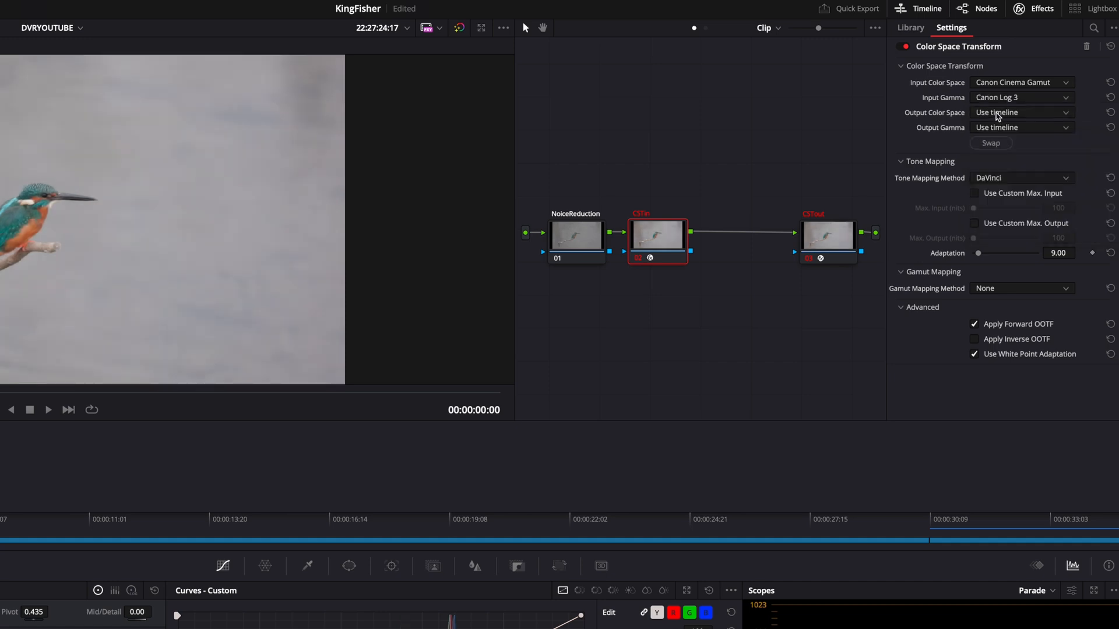
left_click(1022, 112)
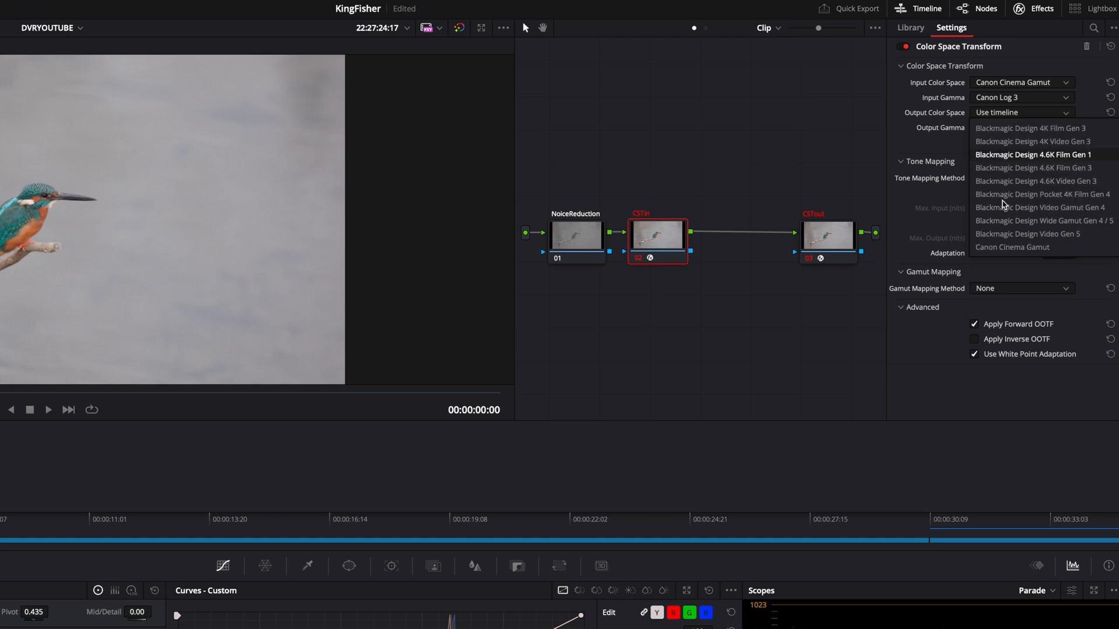
scroll("down", 3)
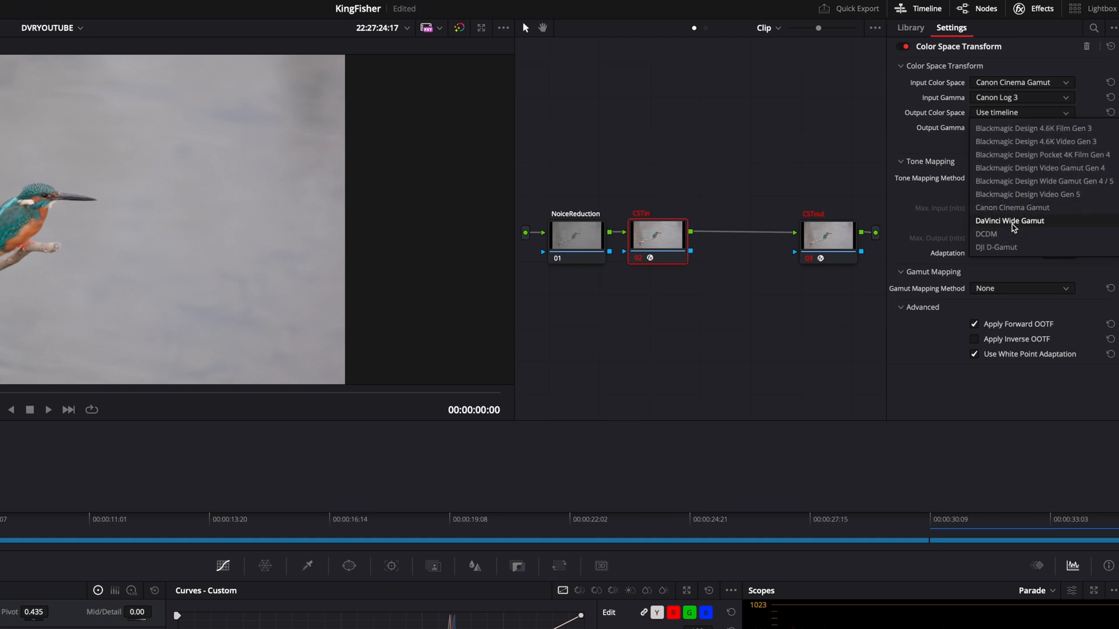
left_click(1009, 220)
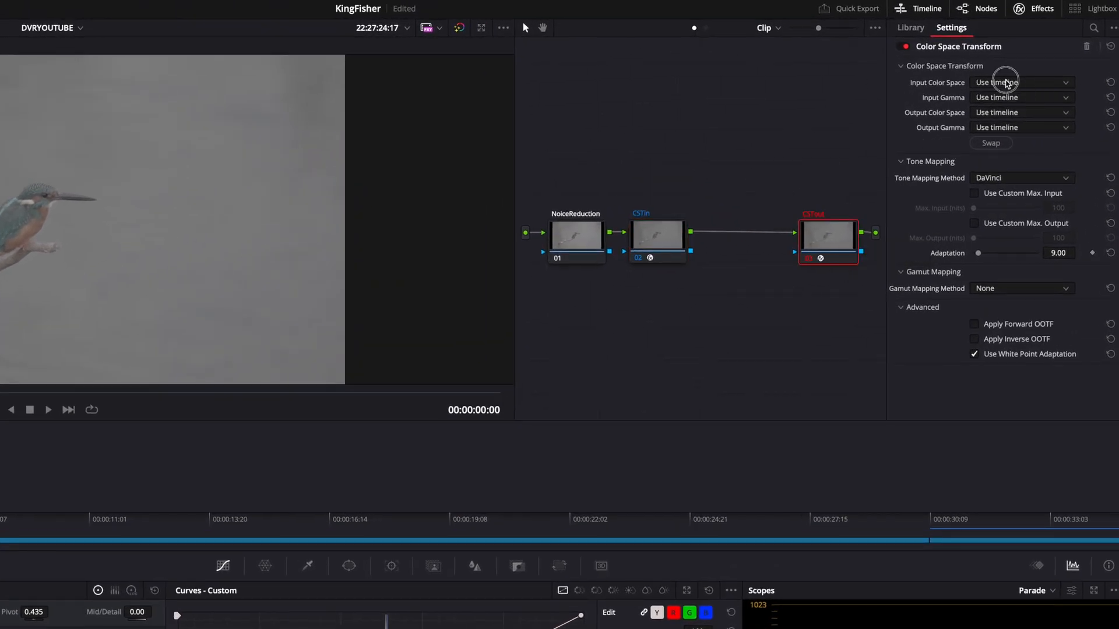
Set CSTout's input to DaVinci Wide Gamut with DaVinci Intermediate gamma.
left_click(1020, 82)
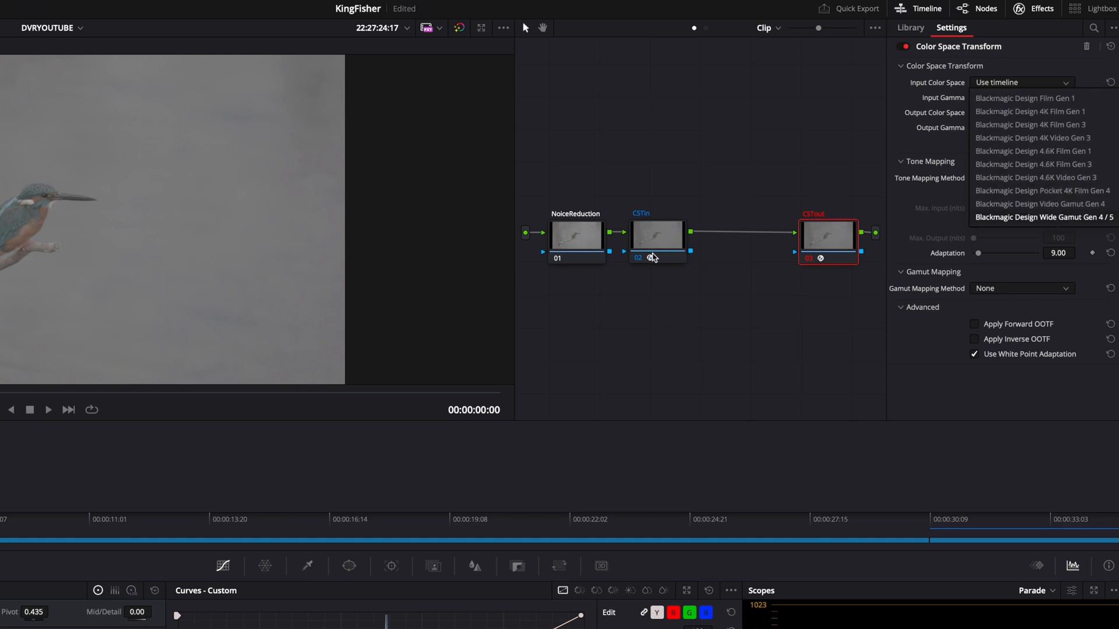
scroll("down", 3)
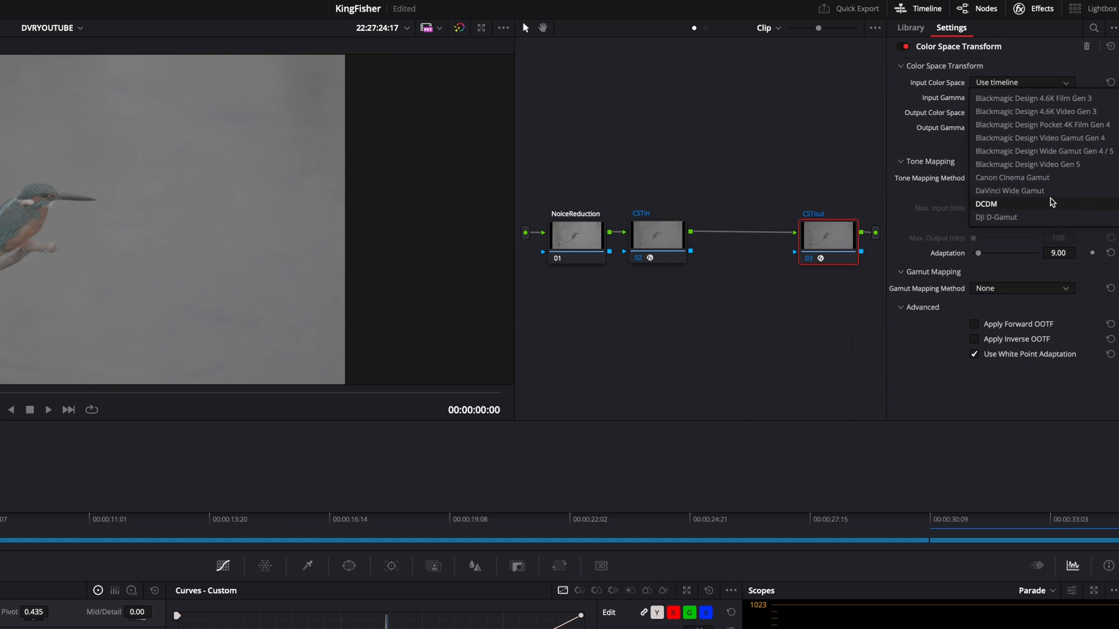
left_click(1009, 190)
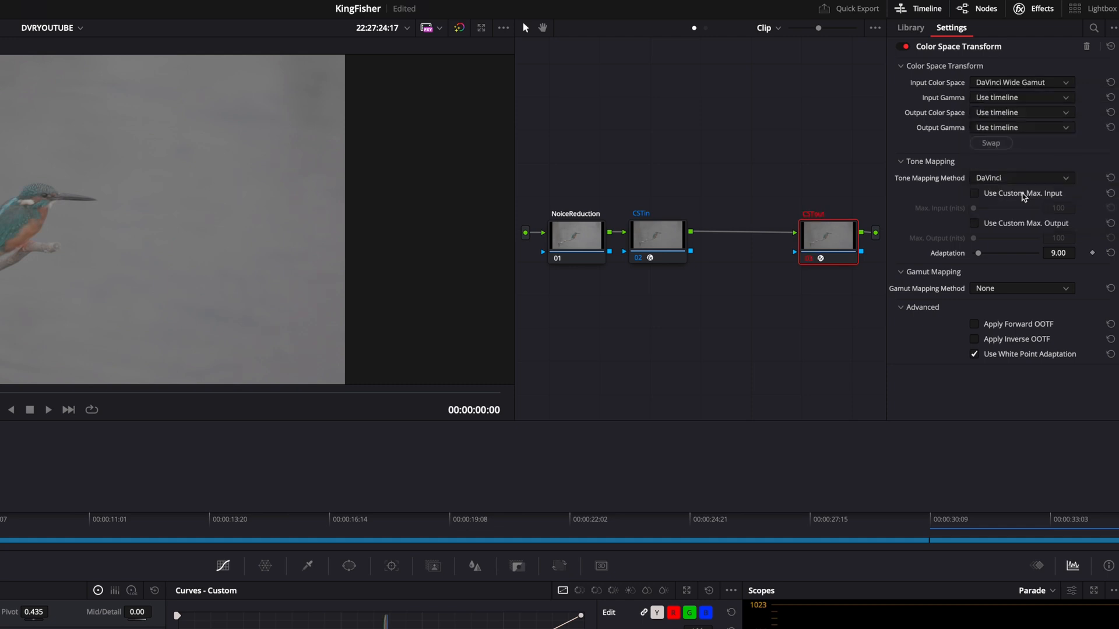
mouse_move(1016, 98)
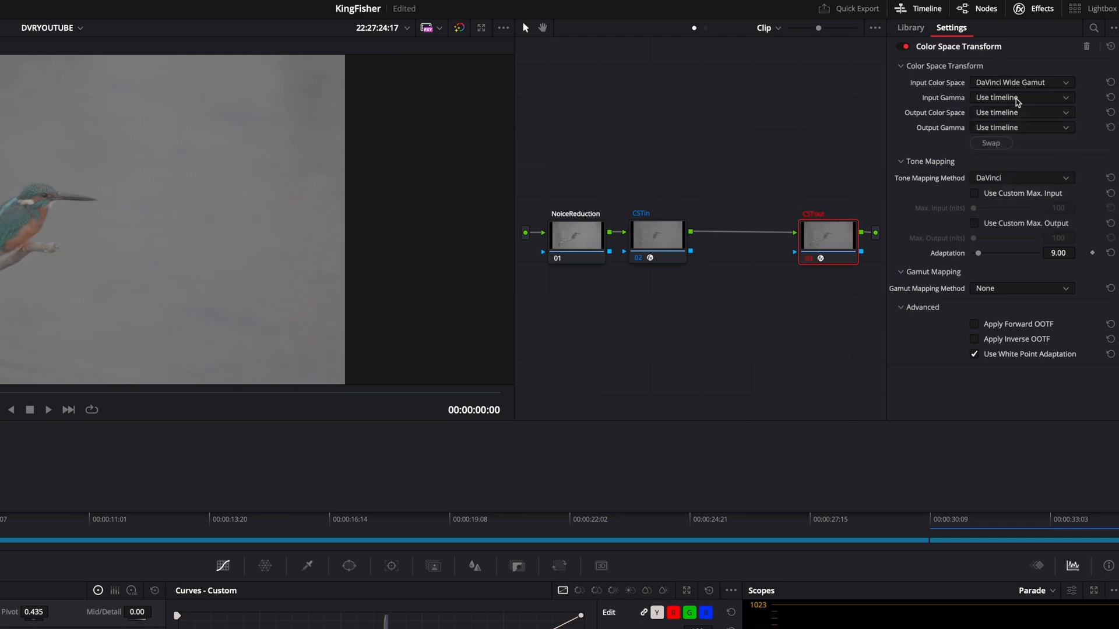
left_click(1022, 112)
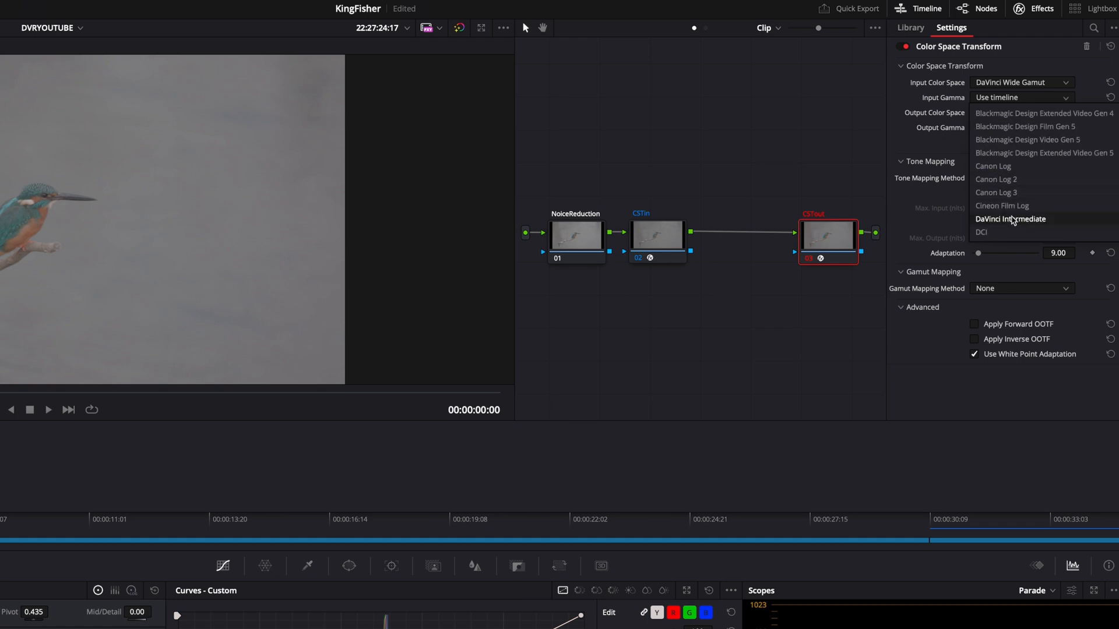
left_click(1009, 219)
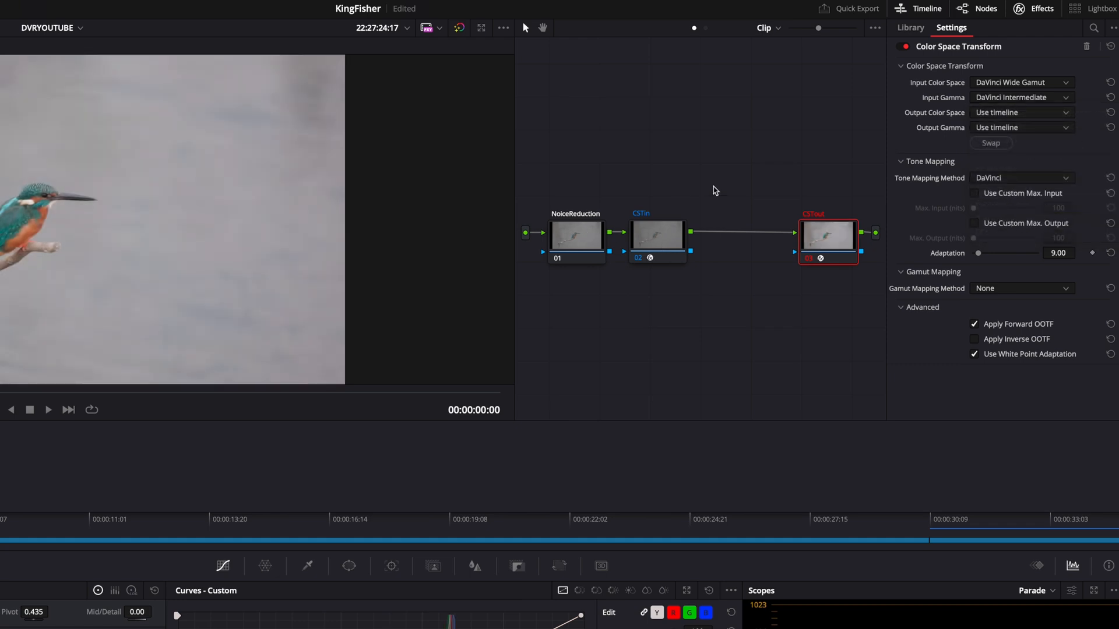
mouse_move(173, 355)
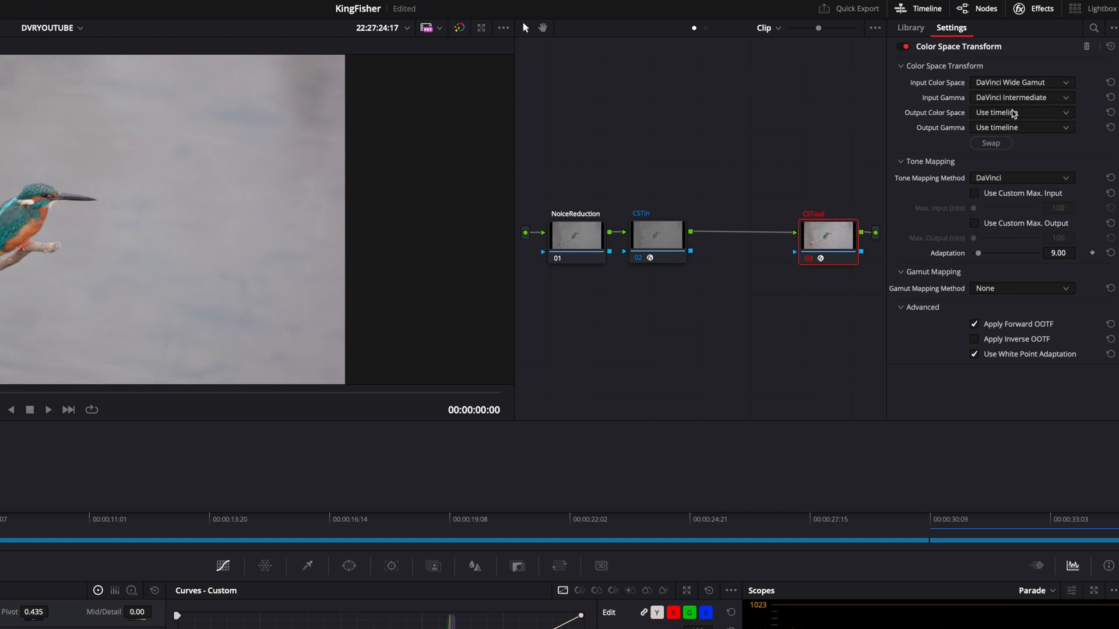
Set CSTout's output colour space to Rec.709 and bring up its output gamma choices.
left_click(1020, 111)
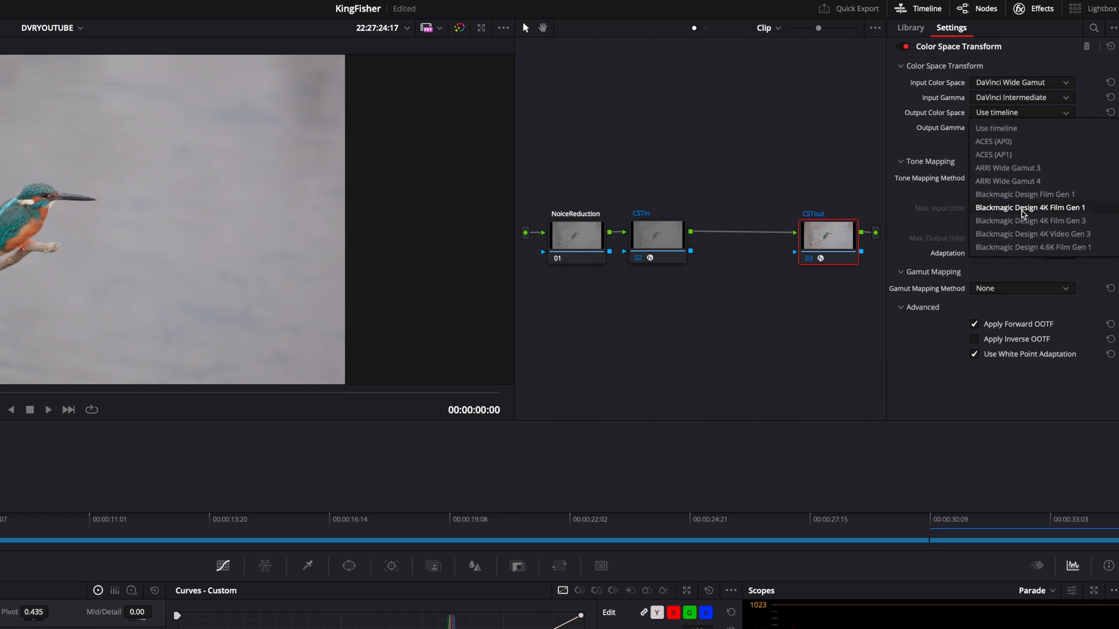
scroll("down", 3)
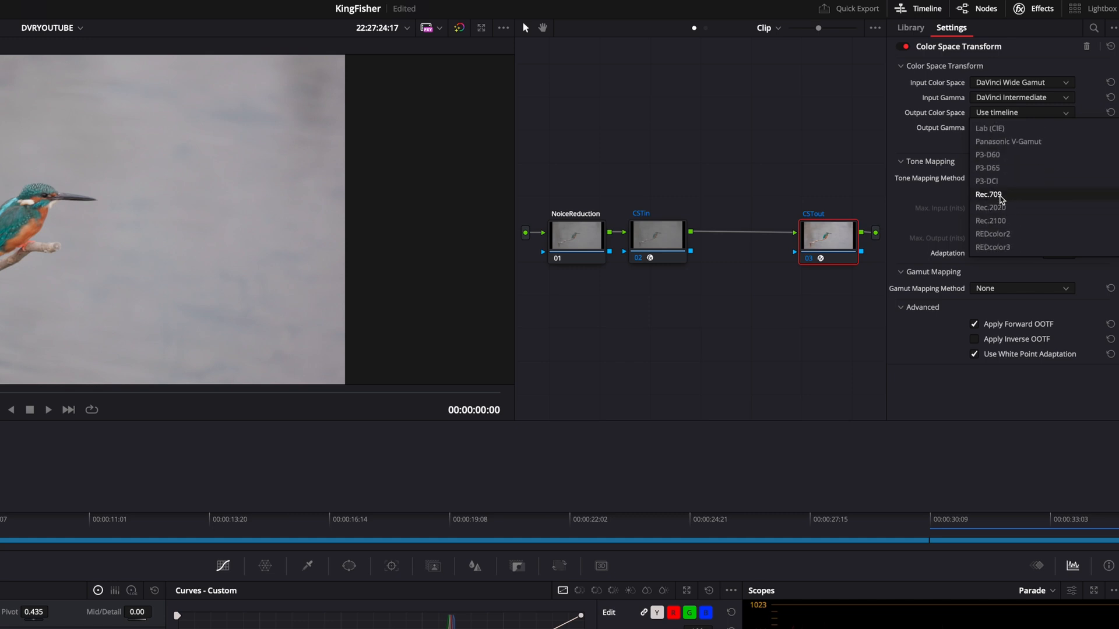
left_click(989, 195)
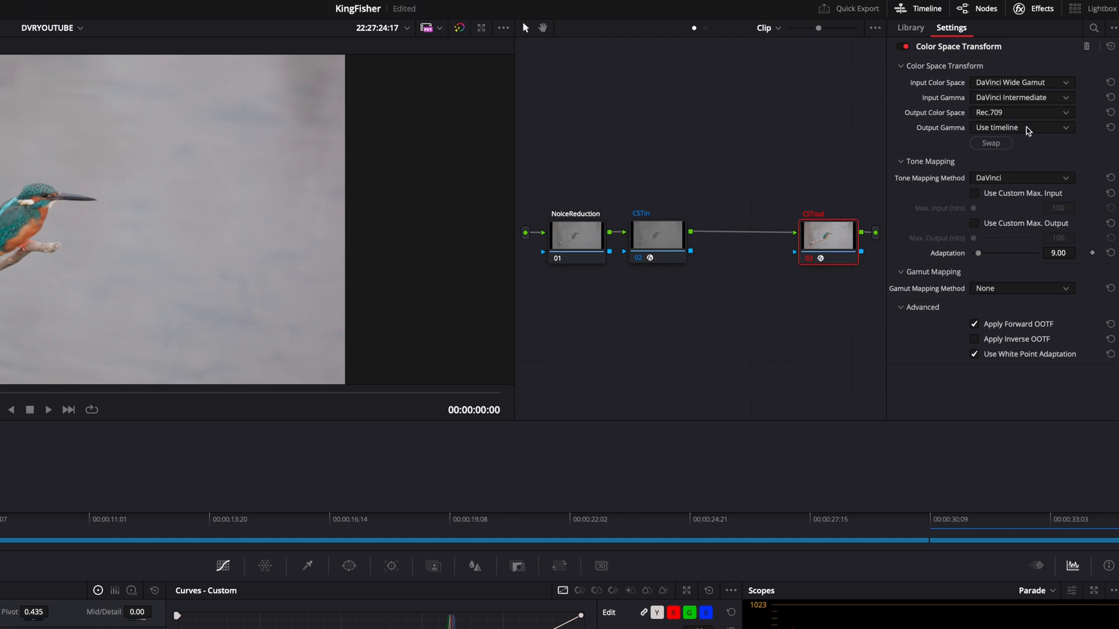
left_click(1022, 127)
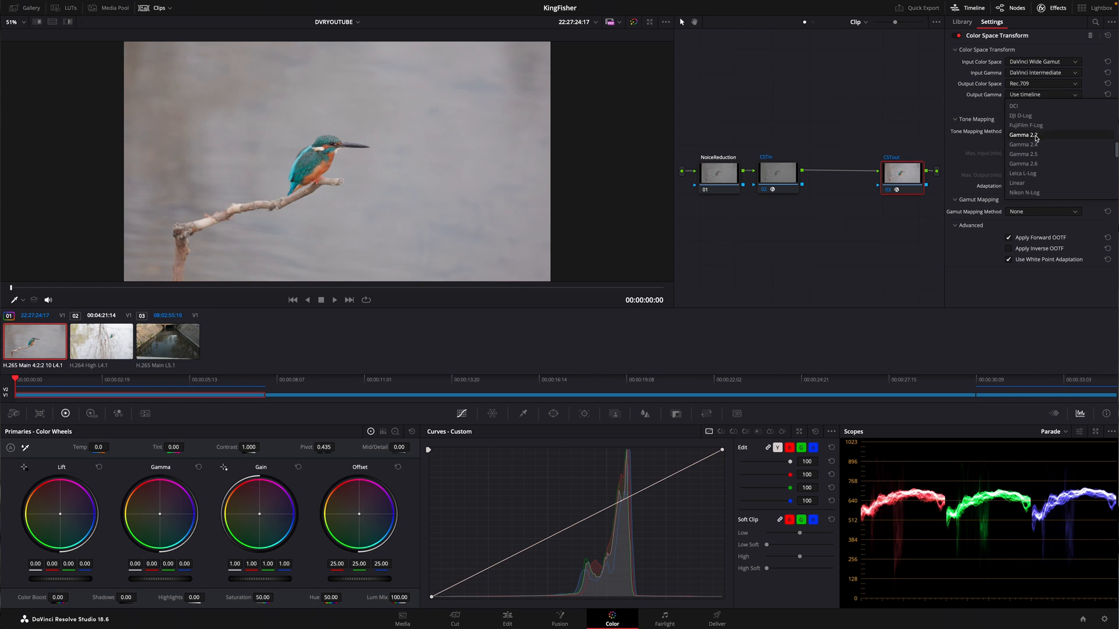
Set CSTout's output gamma to Gamma 2.2.
left_click(1022, 135)
type("Exposure")
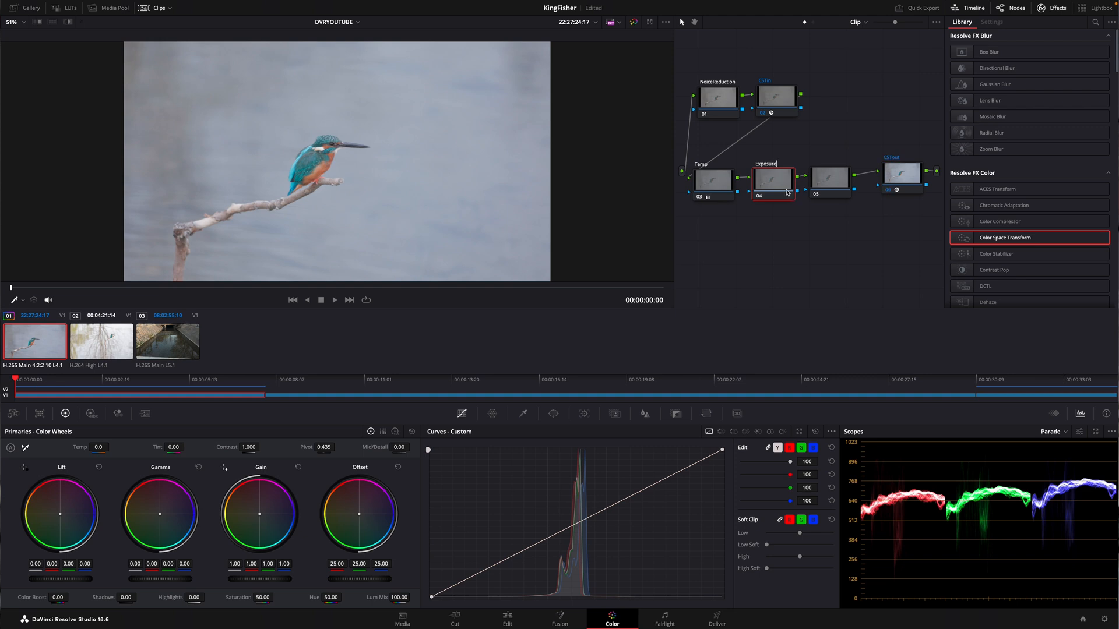
Pull the curve's white point left and black point right for brighter highlights and deeper shadows.
left_click_drag(719, 451, 676, 449)
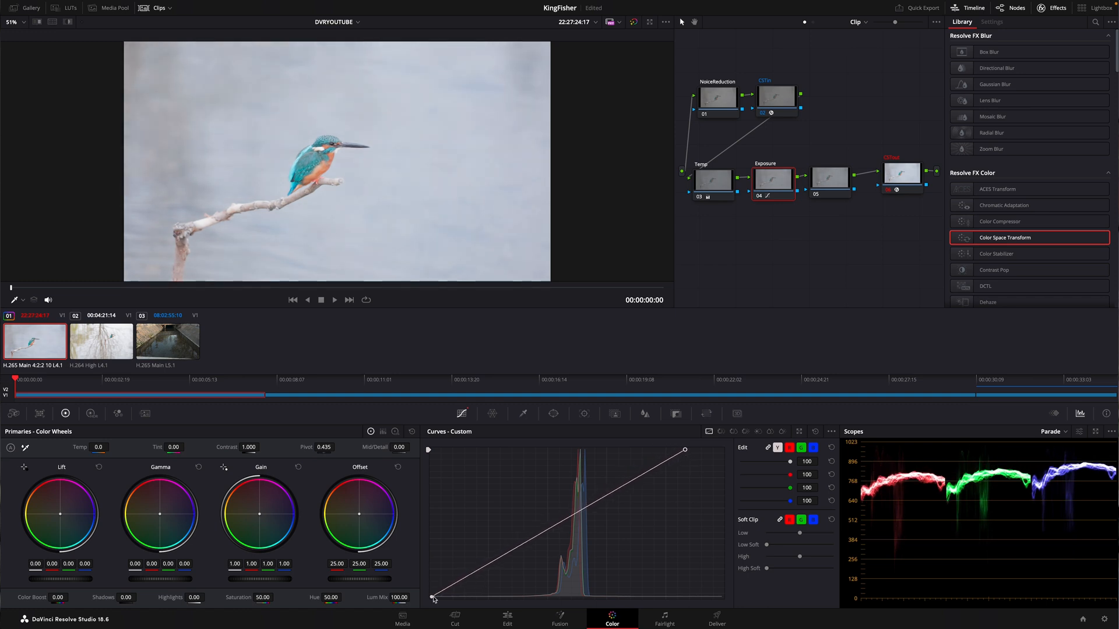
left_click_drag(434, 598, 476, 598)
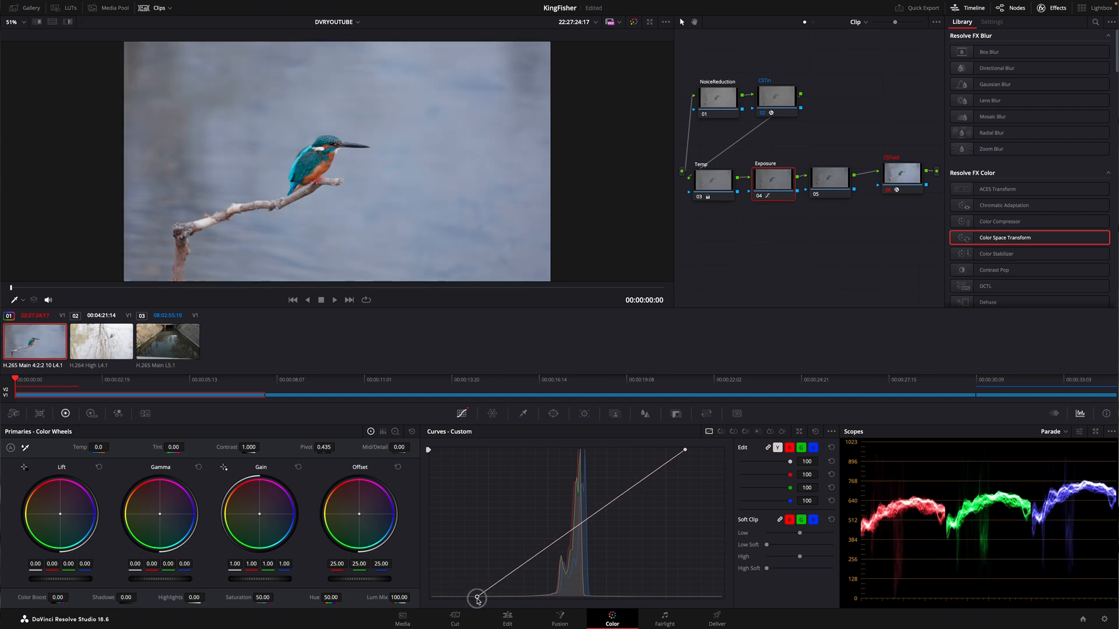
left_click_drag(477, 598, 477, 598)
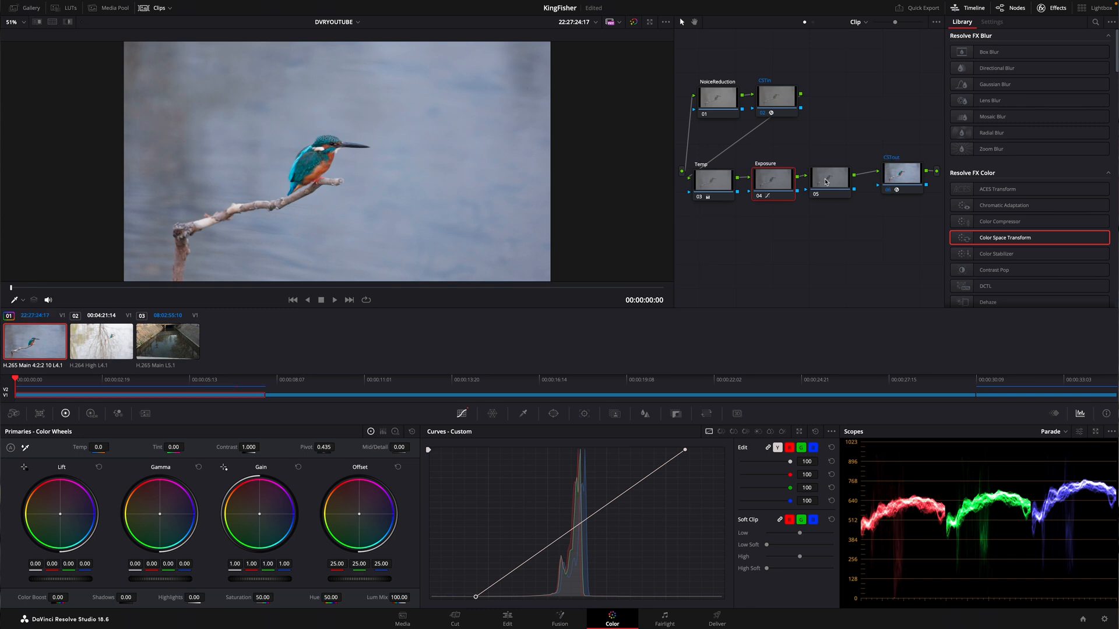
Label the fifth node Color and raise saturation to about 51.8 with Color Boost 6.
right_click(829, 178)
type("Color")
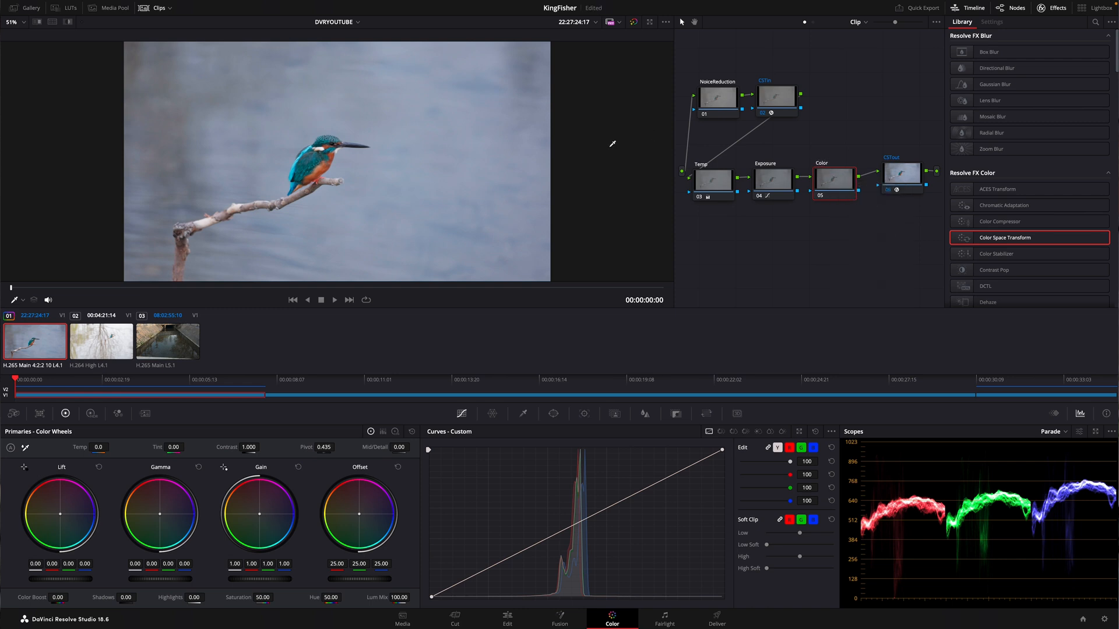
left_click(832, 178)
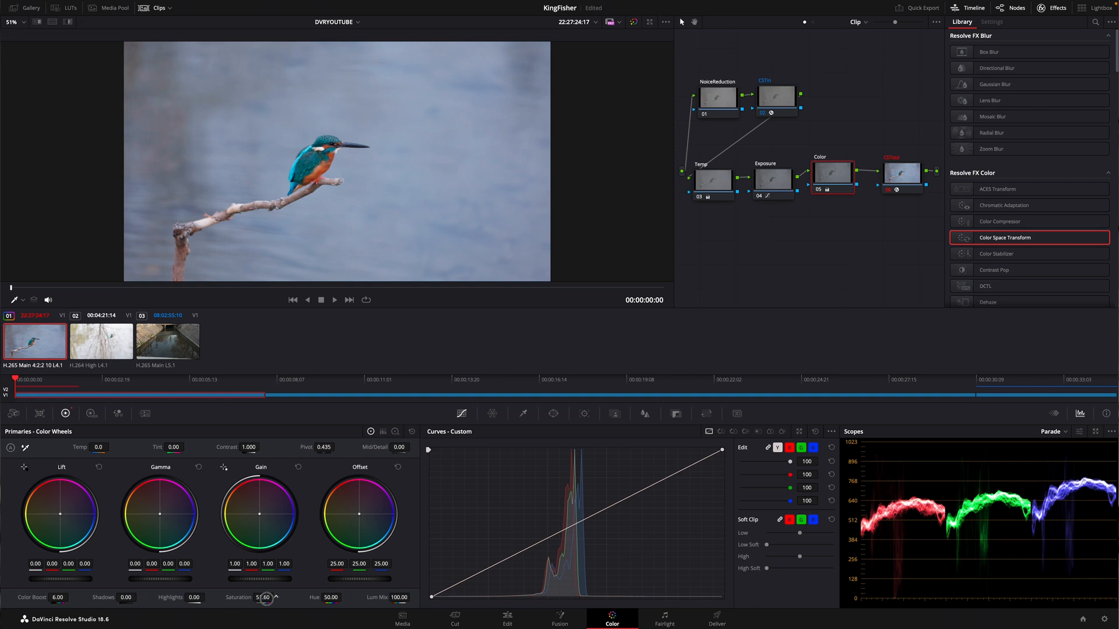
left_click_drag(266, 596, 262, 596)
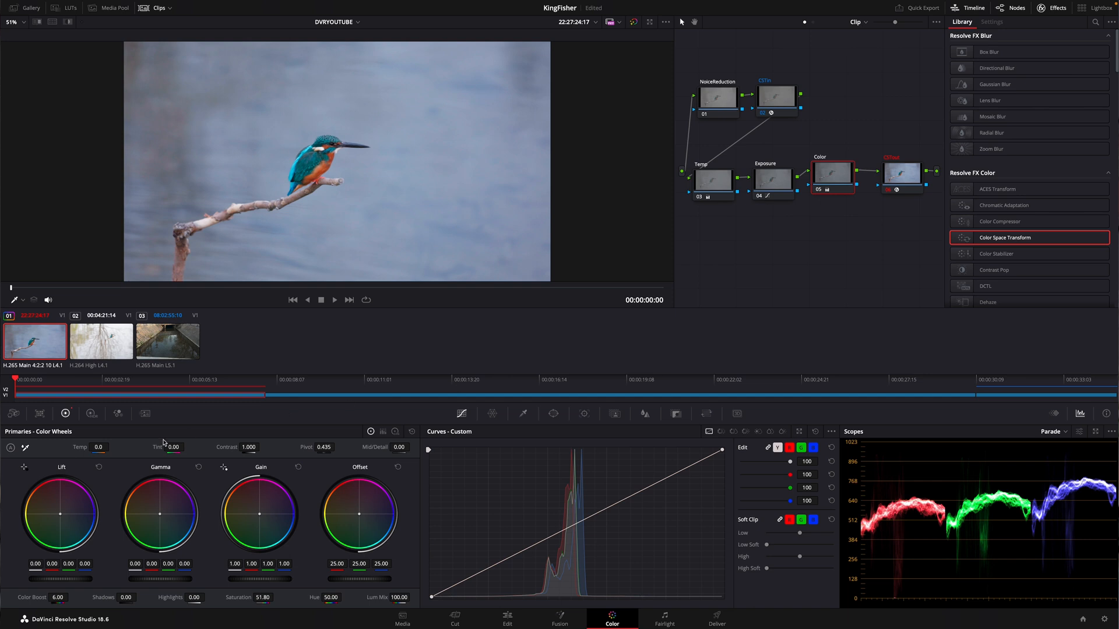
left_click(335, 300)
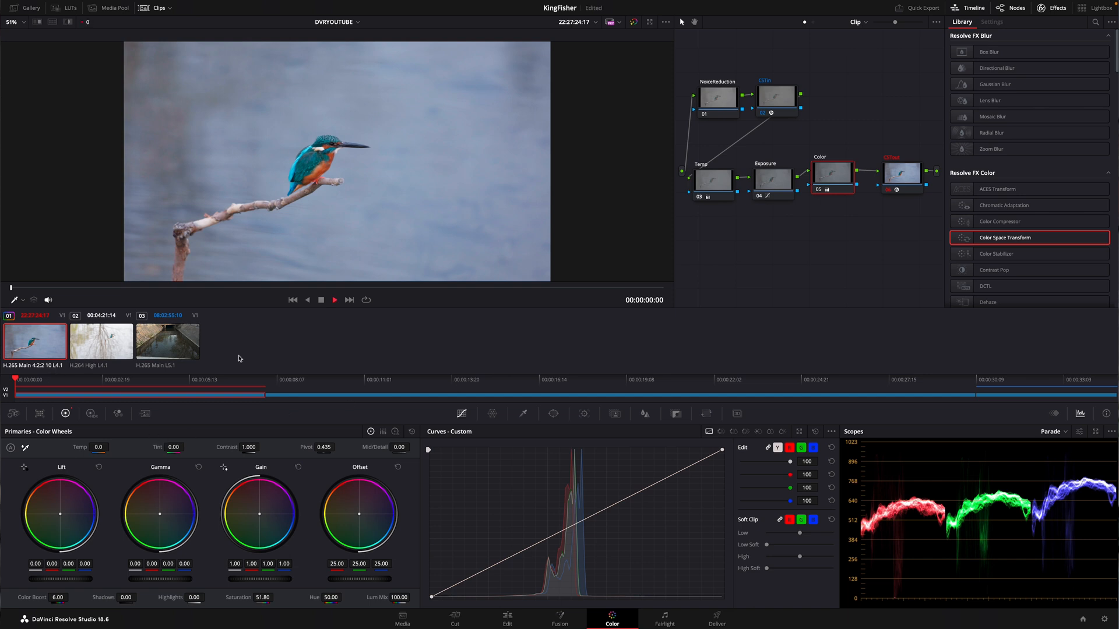